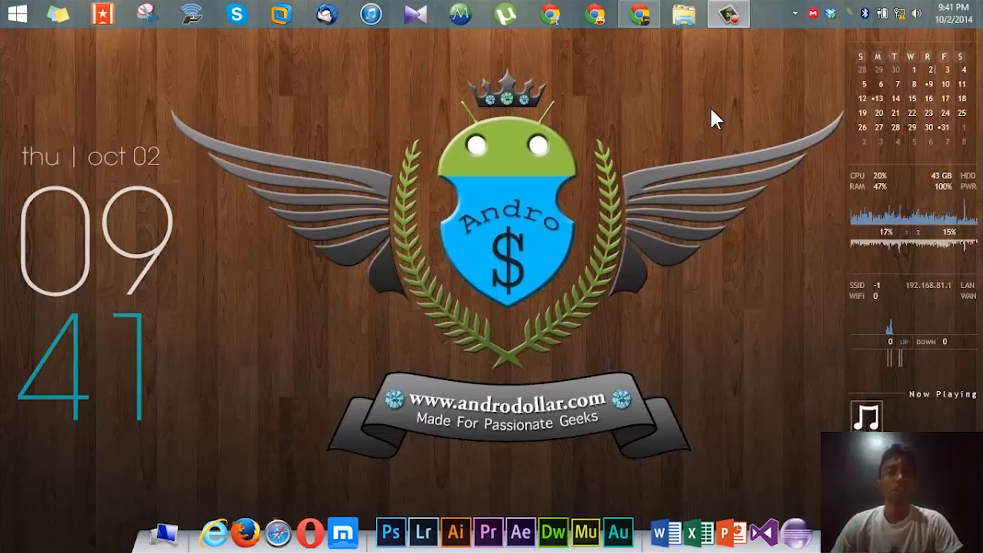
pyautogui.moveTo(658, 82)
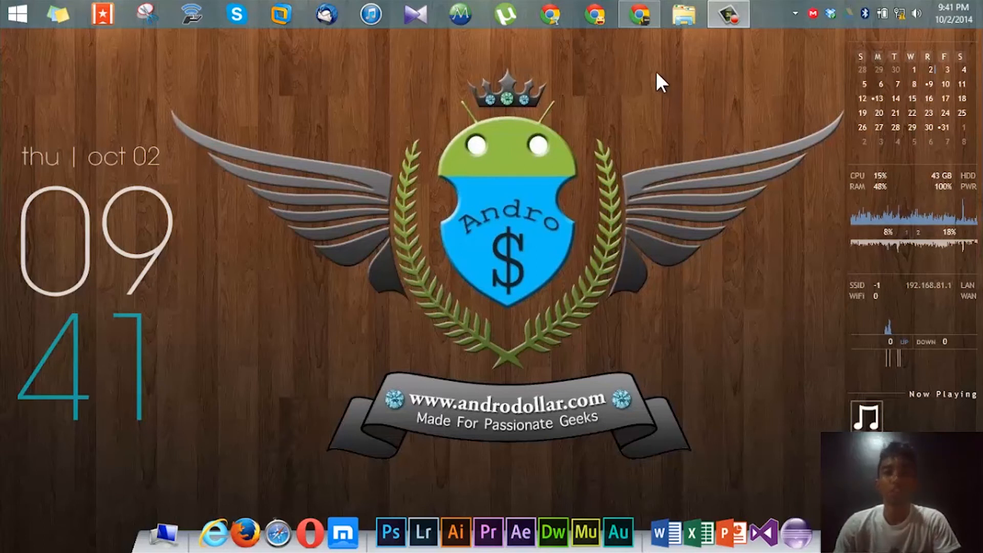
# Bring the Google Chrome window to the front from the taskbar
pyautogui.click(639, 13)
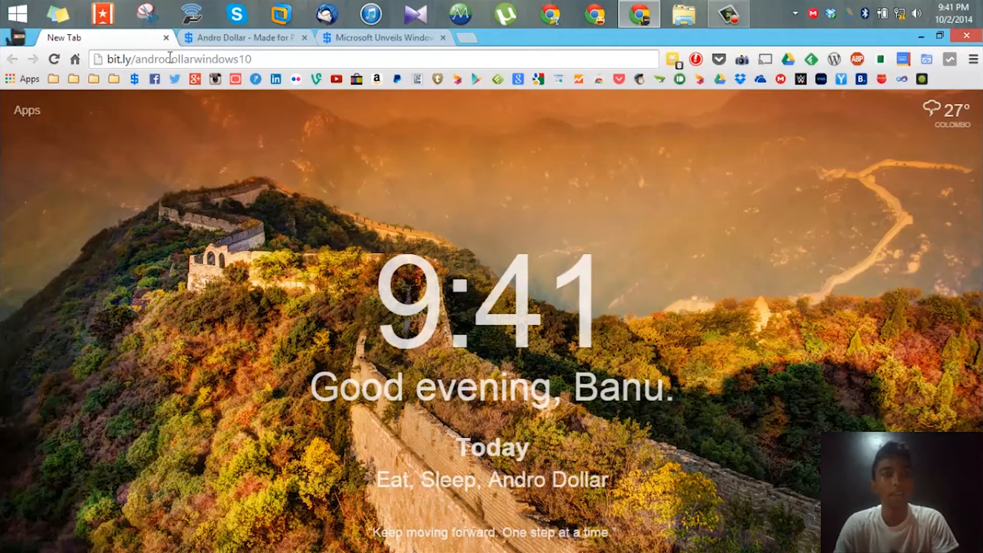
pyautogui.moveTo(274, 60)
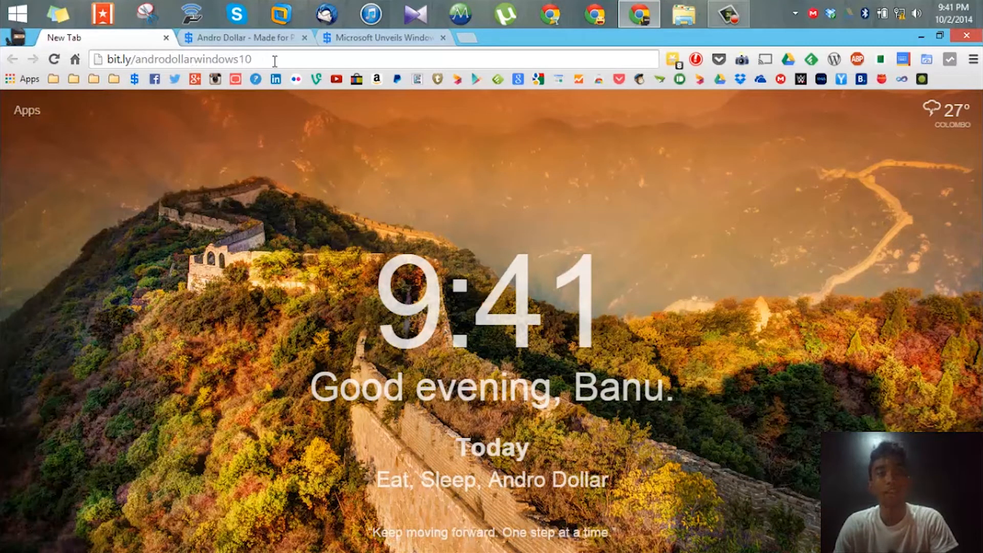
# Switch to the Microsoft Unveils Windows 10 article and scroll to its Developer Preview download section
pyautogui.click(244, 38)
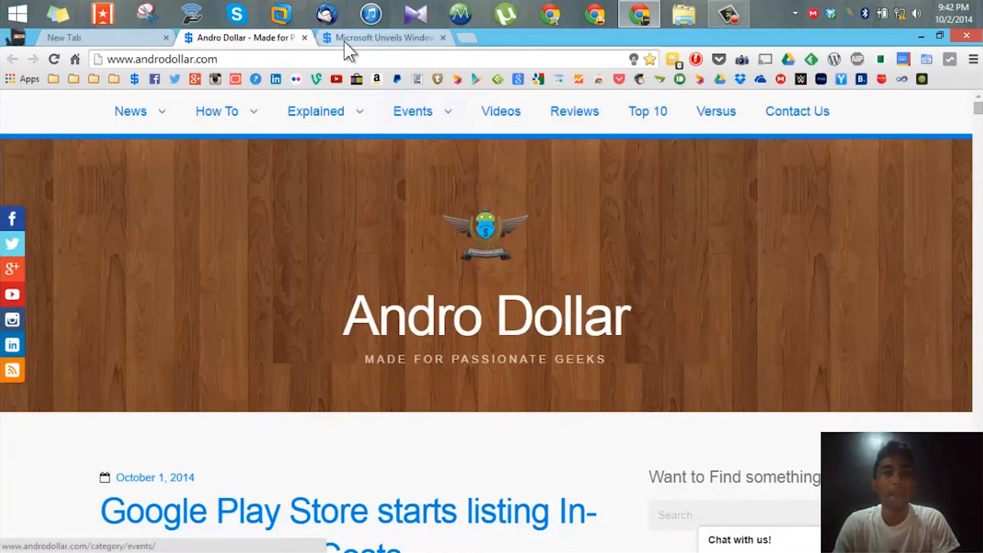
pyautogui.click(382, 38)
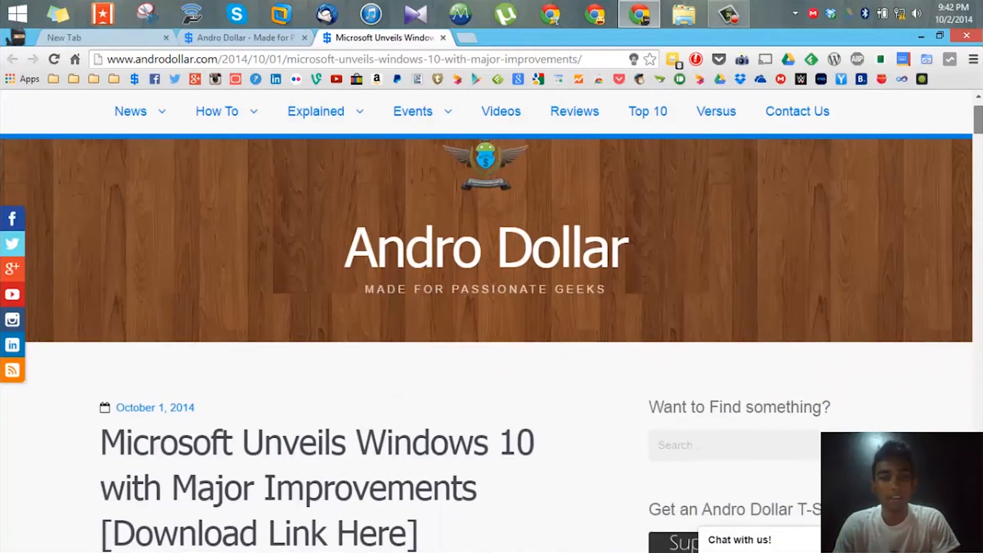
pyautogui.scroll(-3)
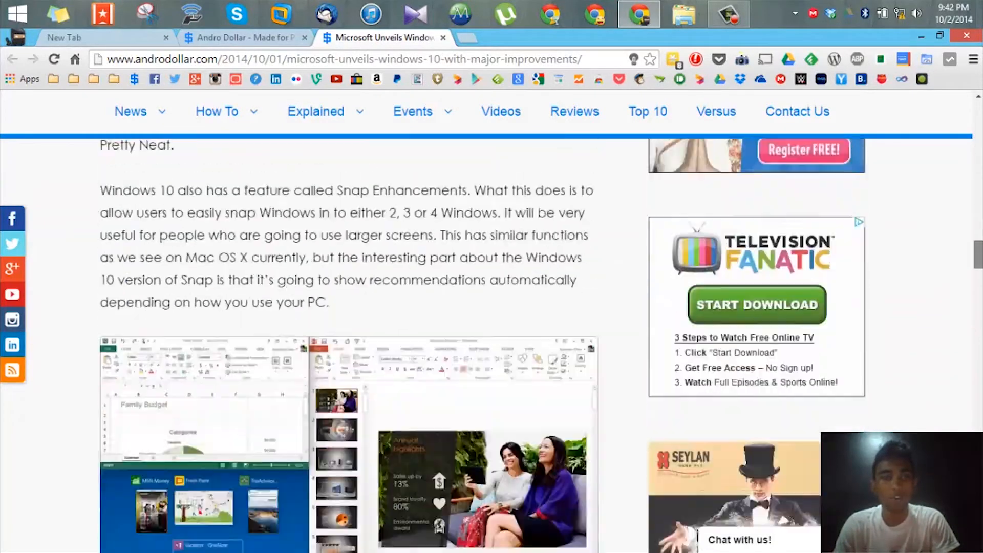
pyautogui.scroll(-3)
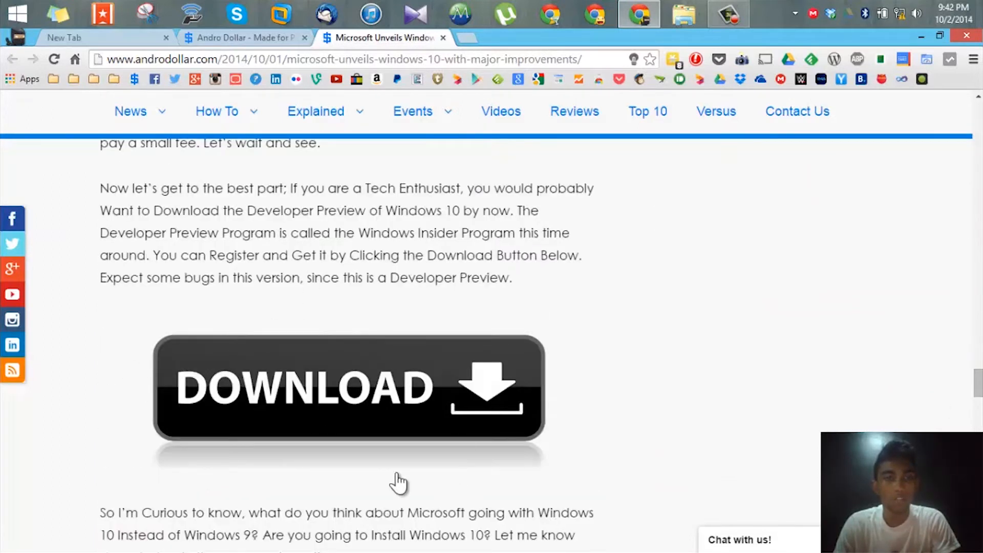
pyautogui.moveTo(125, 47)
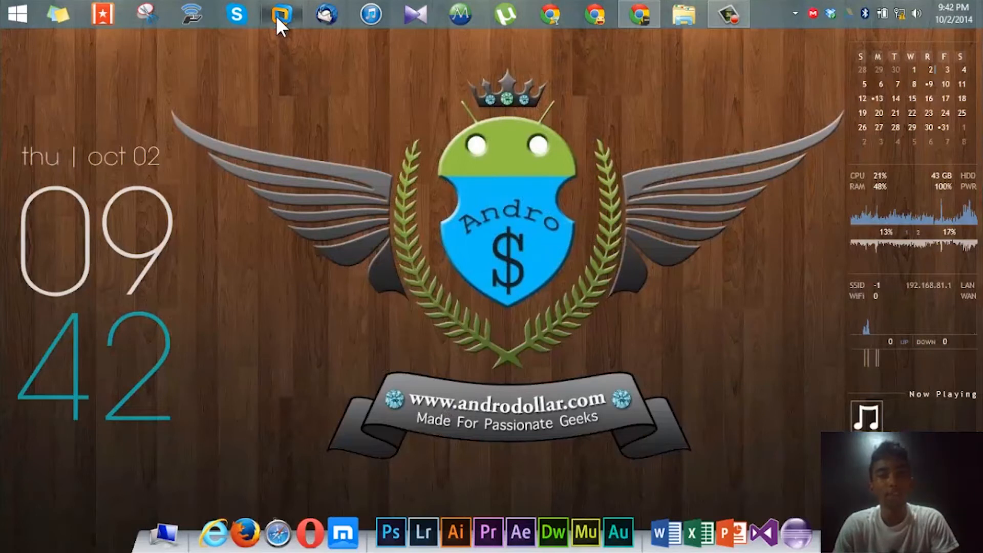
# Bring VMware Workstation to the front and show its File menu with New Virtual Machine
pyautogui.click(280, 13)
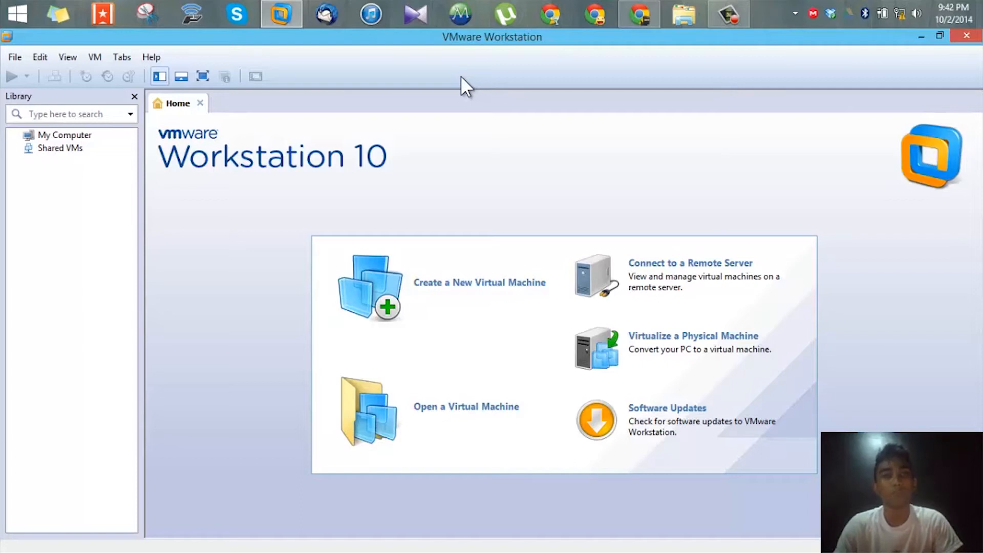
pyautogui.moveTo(182, 169)
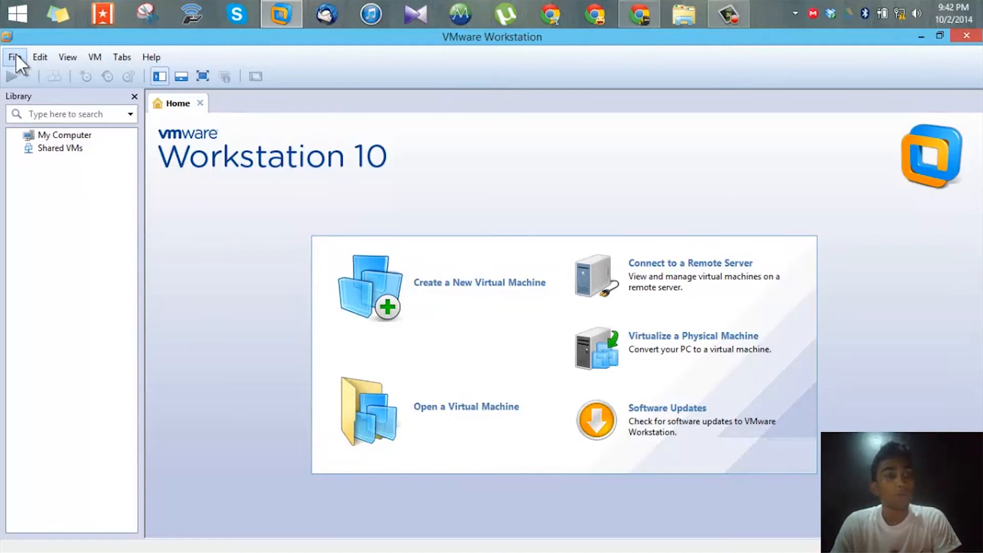
pyautogui.click(15, 57)
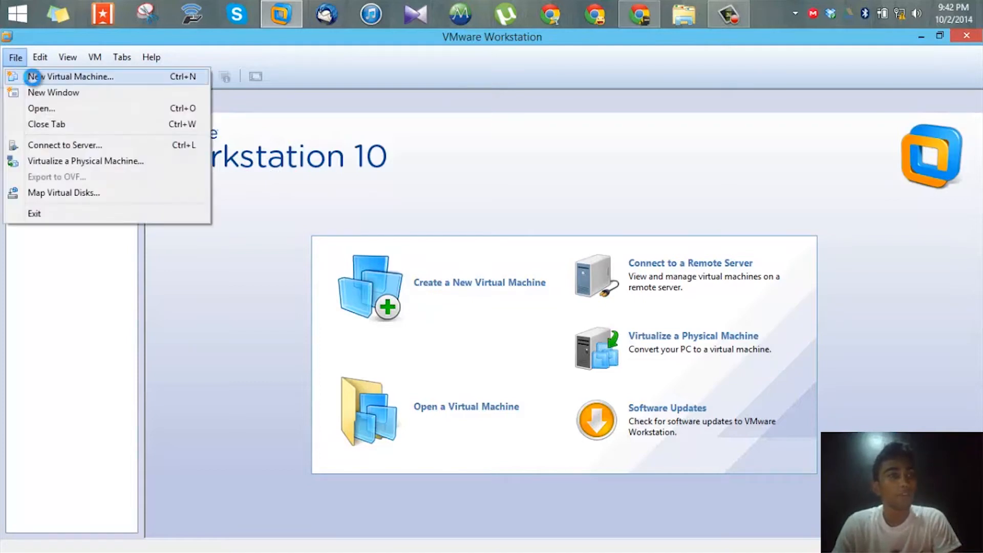
# Start a typical new virtual machine using WindowsTechnicalPreview-x86-EN-US.iso as the installer disc image
pyautogui.click(71, 76)
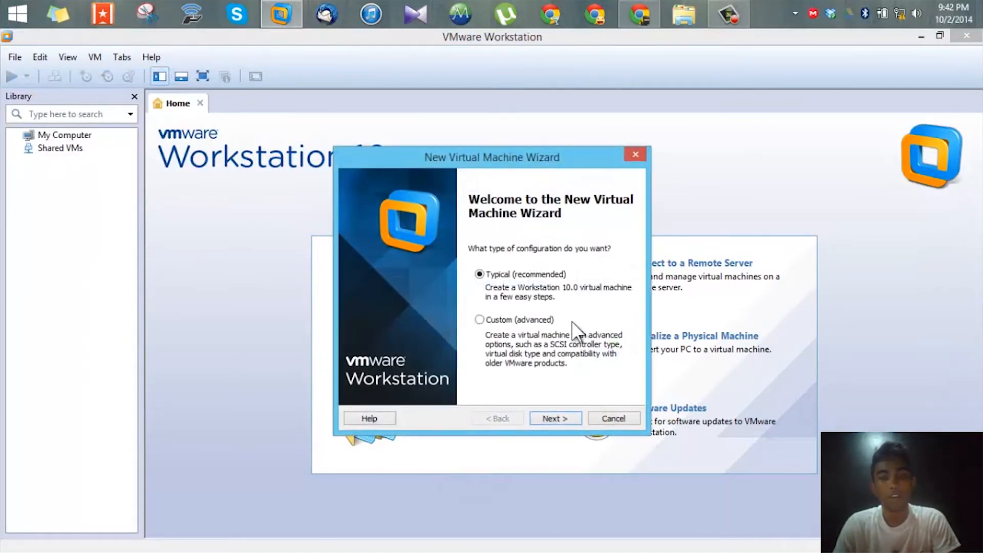
pyautogui.click(553, 418)
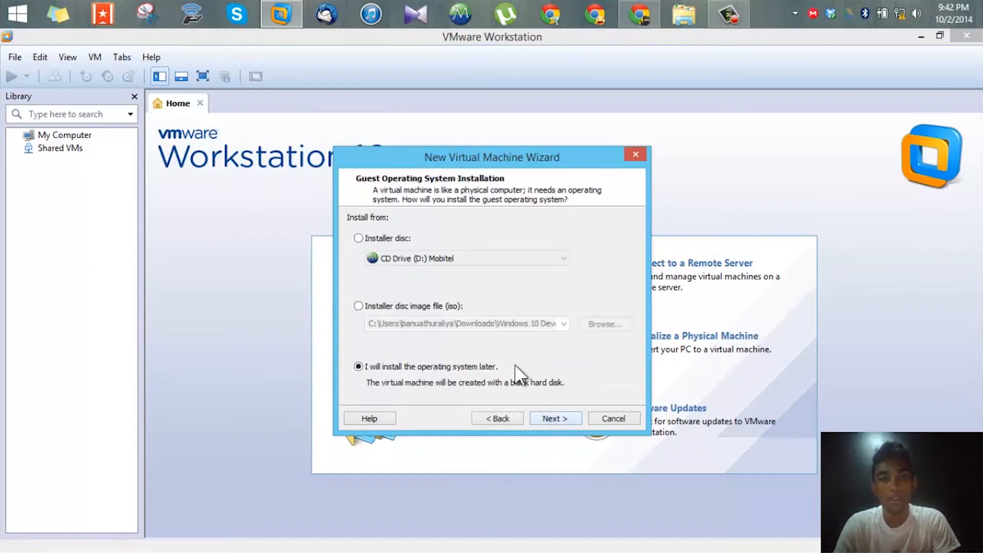
pyautogui.click(359, 306)
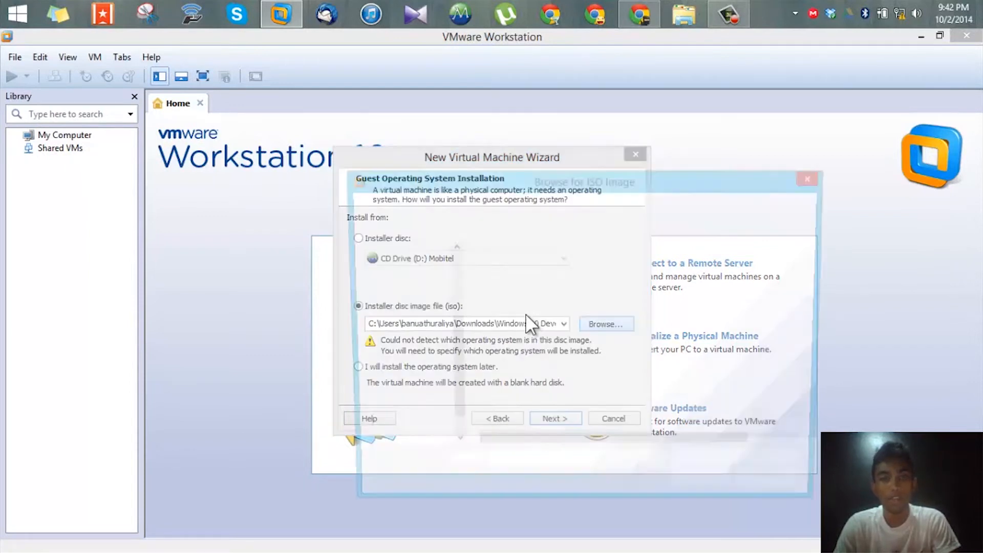
pyautogui.click(605, 324)
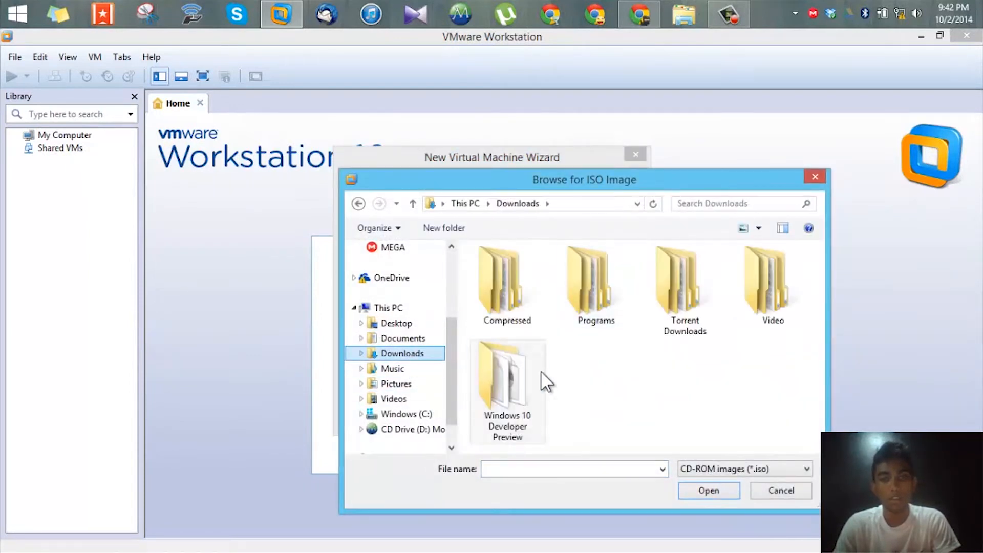
pyautogui.doubleClick(506, 376)
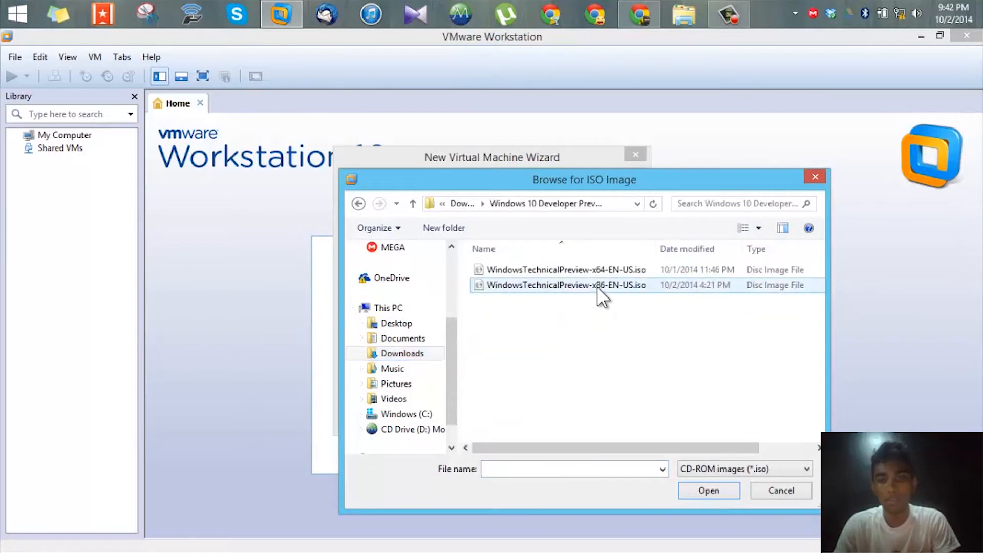
pyautogui.click(565, 285)
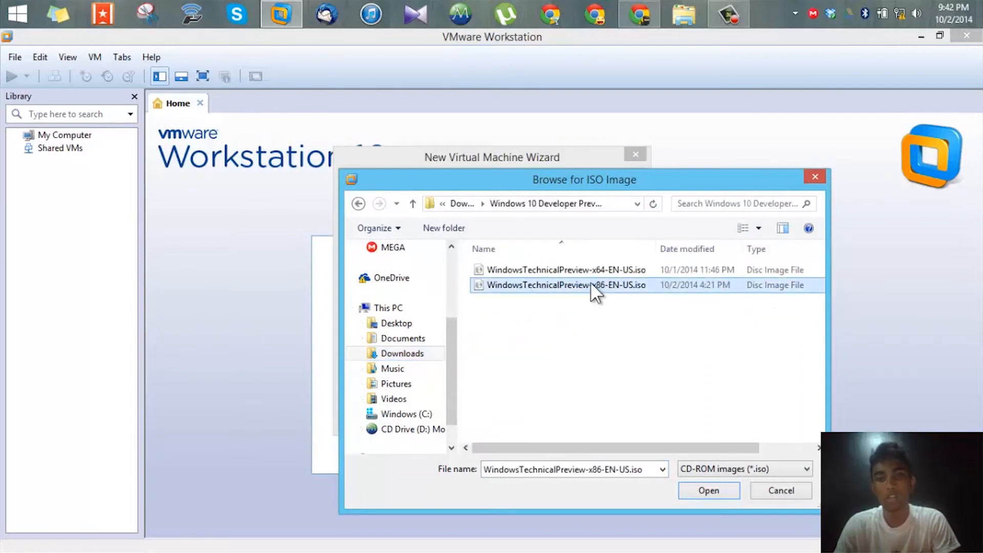
pyautogui.click(707, 490)
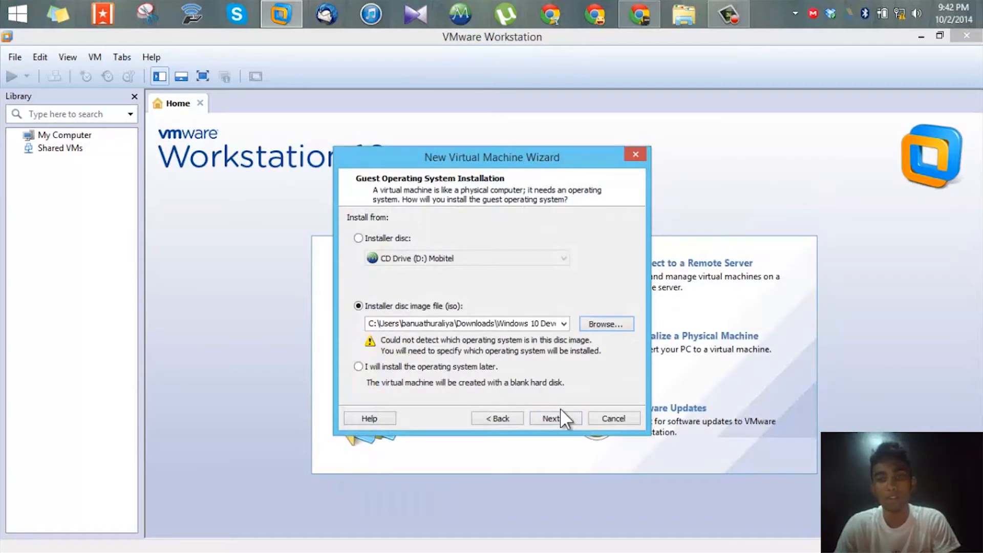
pyautogui.click(553, 418)
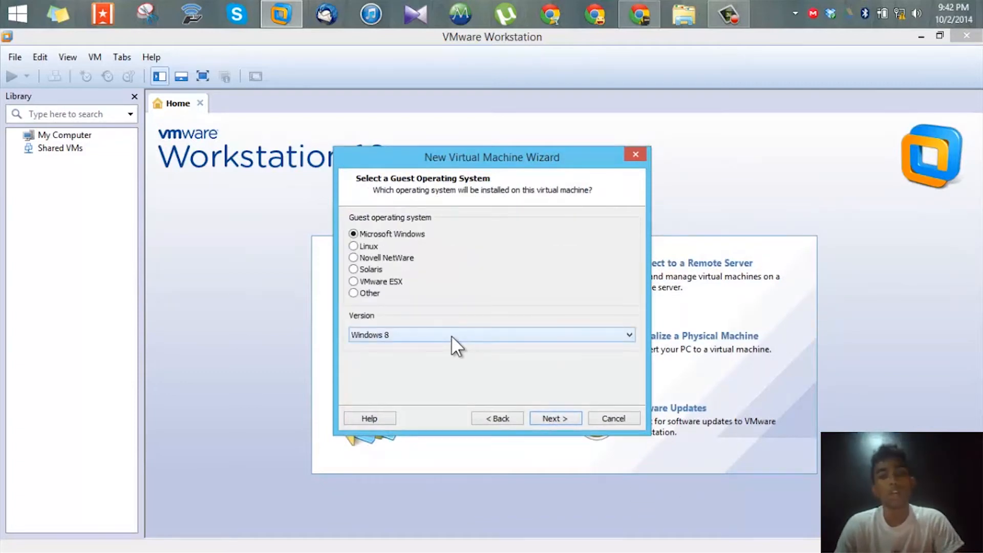
pyautogui.moveTo(448, 348)
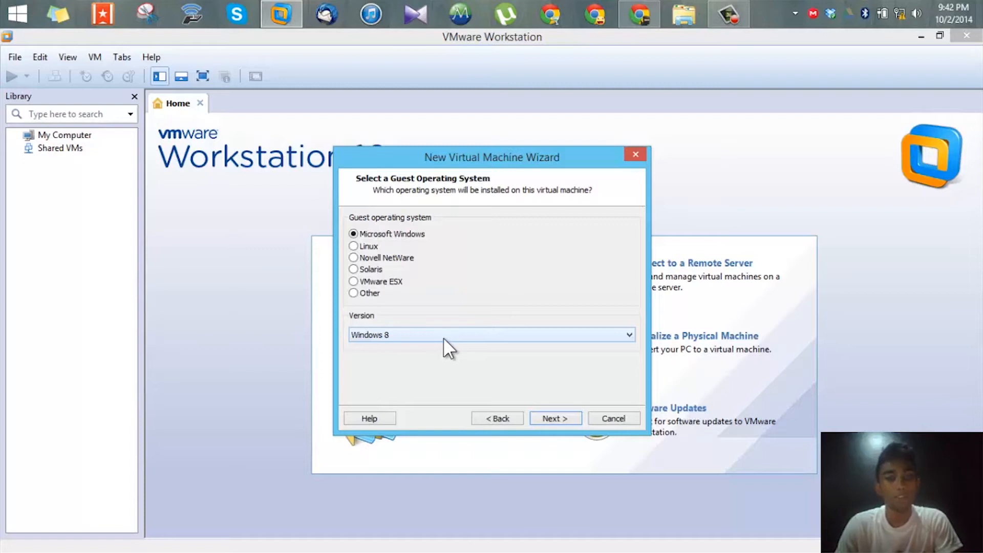
# Name the machine 'Windows 10', keep Windows 8 guest type and 60 GB split disk, set 2048 MB memory, and finish
pyautogui.click(554, 417)
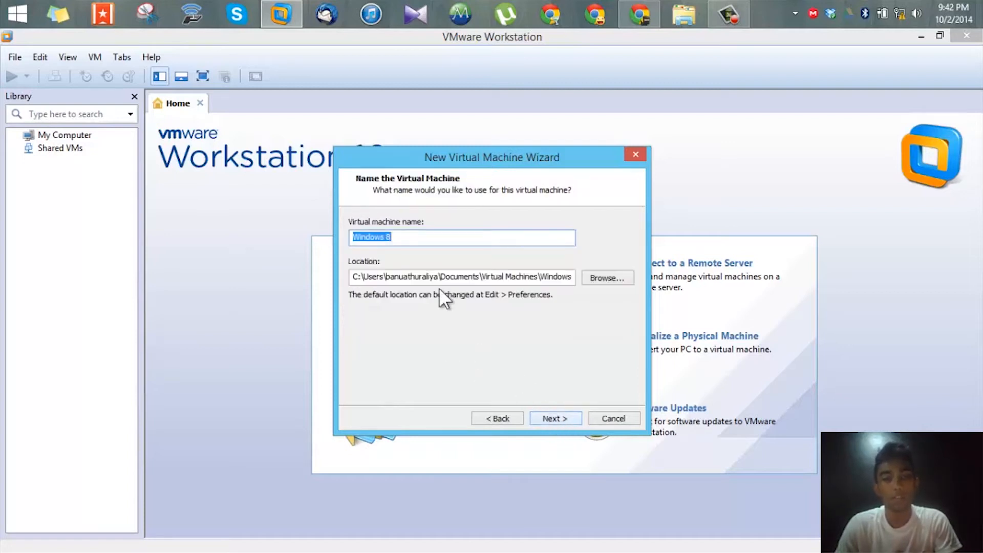
pyautogui.write('Windows 10')
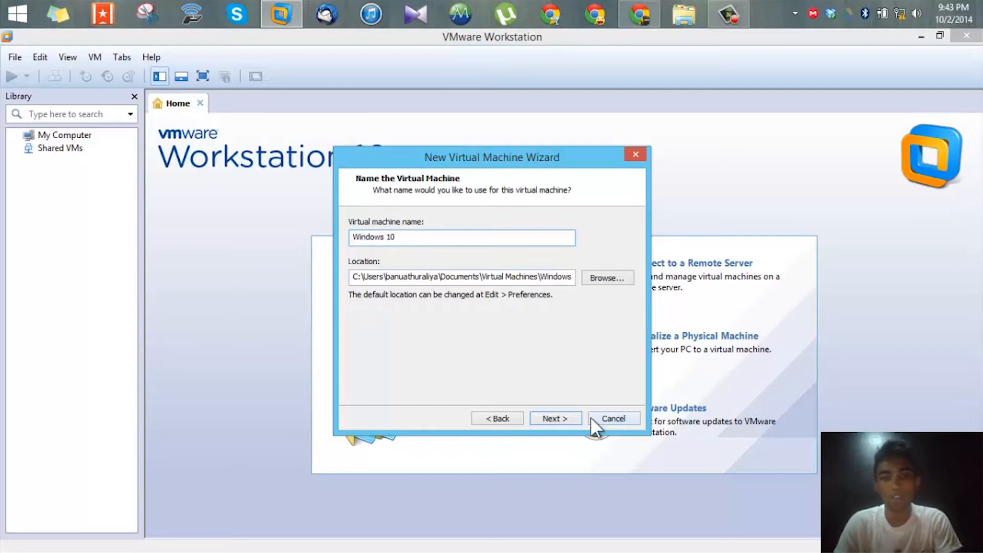
pyautogui.click(555, 418)
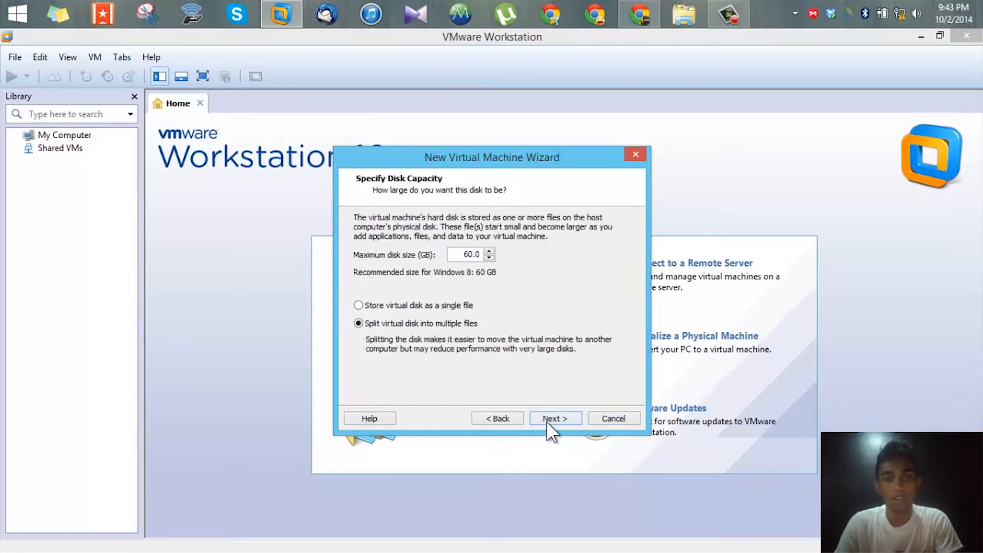
pyautogui.click(554, 418)
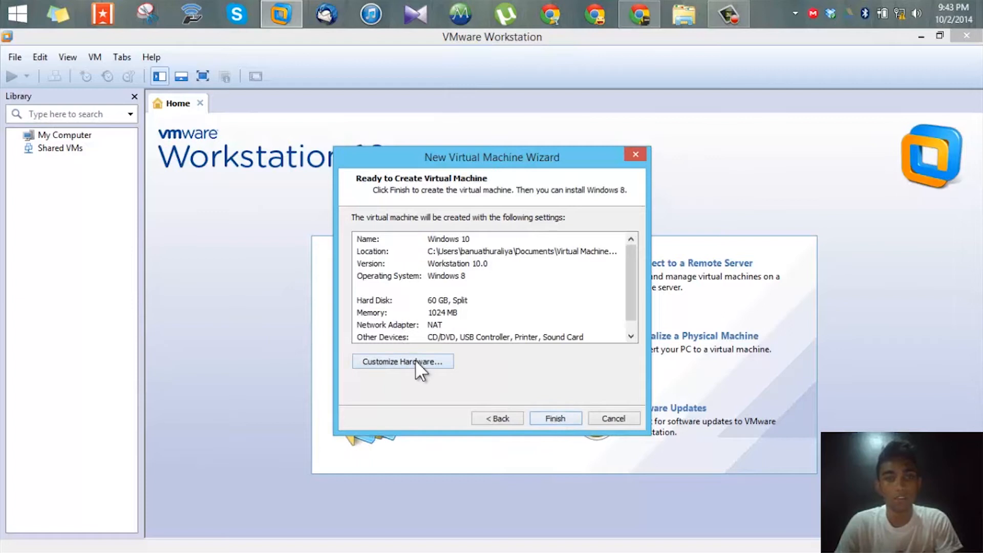
pyautogui.click(403, 361)
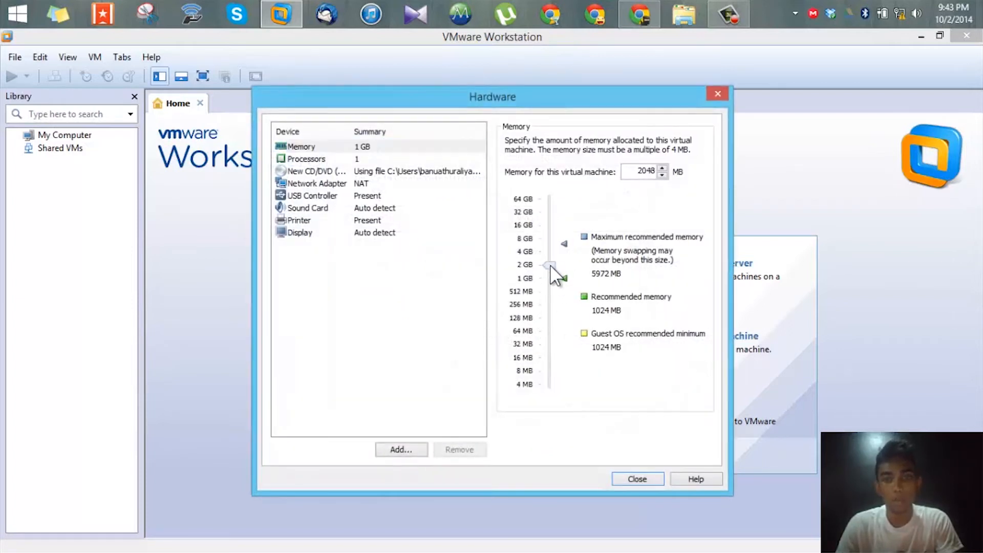
pyautogui.click(636, 478)
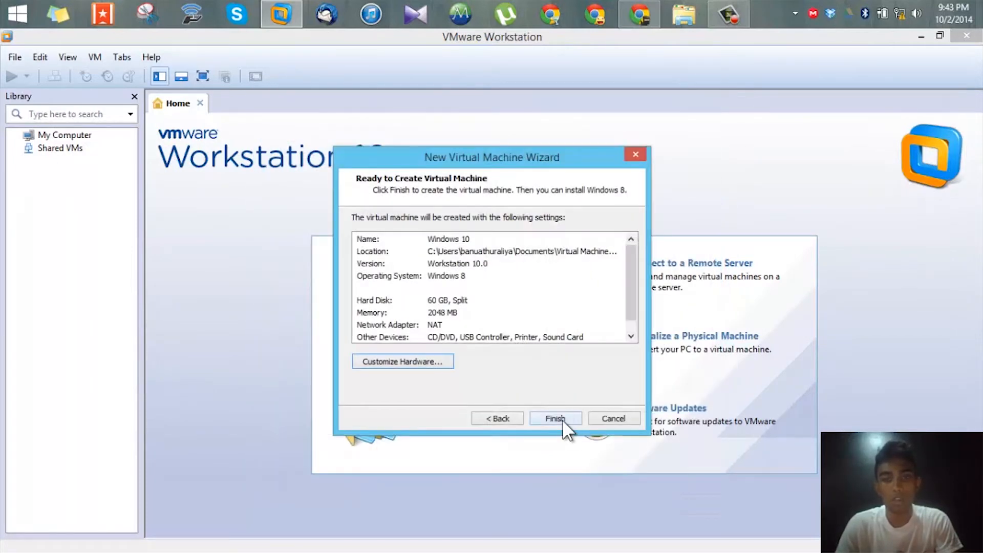
pyautogui.click(554, 417)
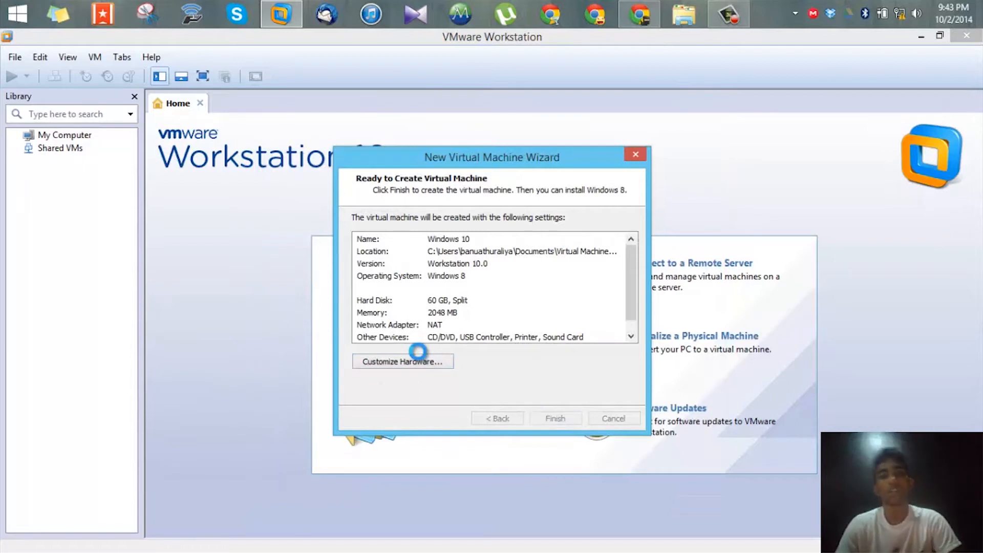
# Power on the Windows 10 virtual machine and direct keyboard and mouse input into it
pyautogui.click(554, 417)
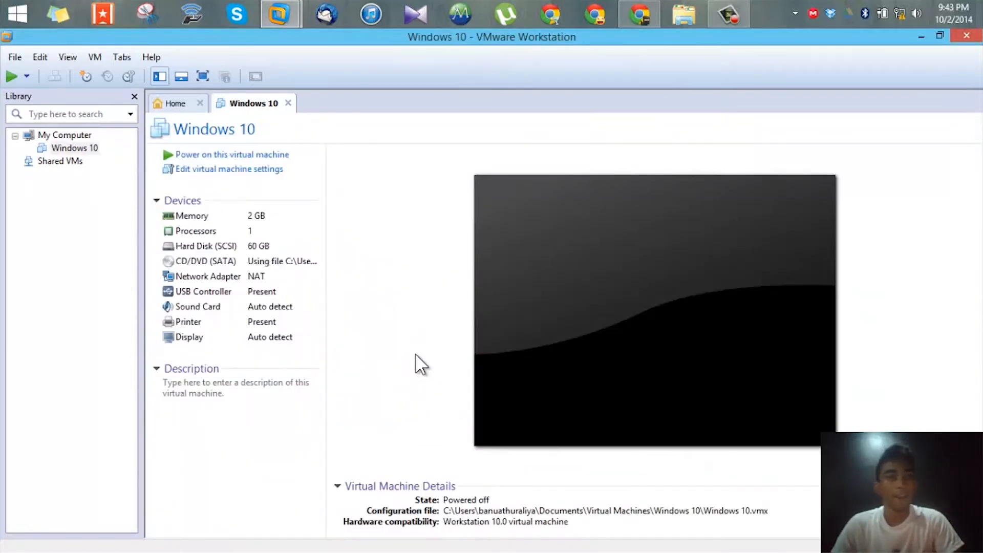
pyautogui.moveTo(511, 203)
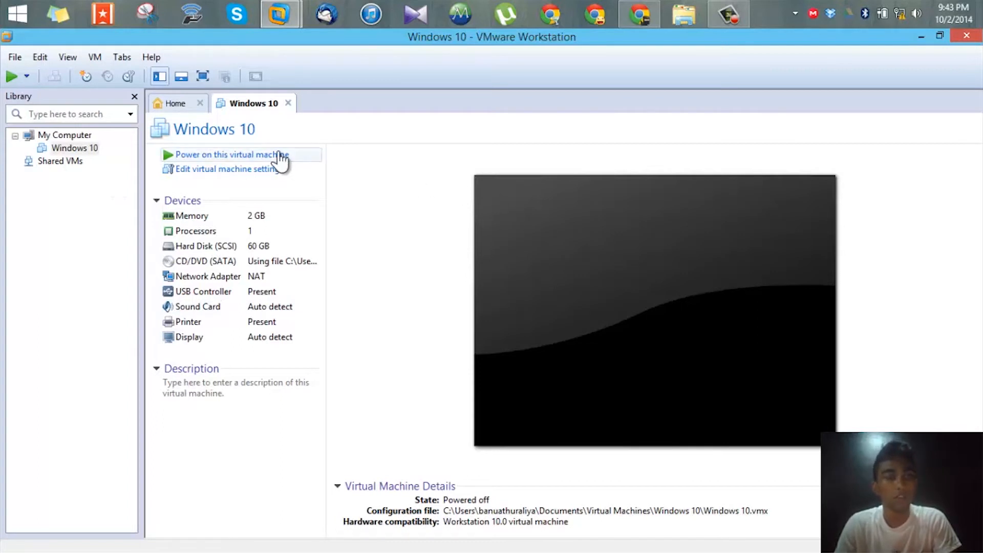
pyautogui.click(231, 155)
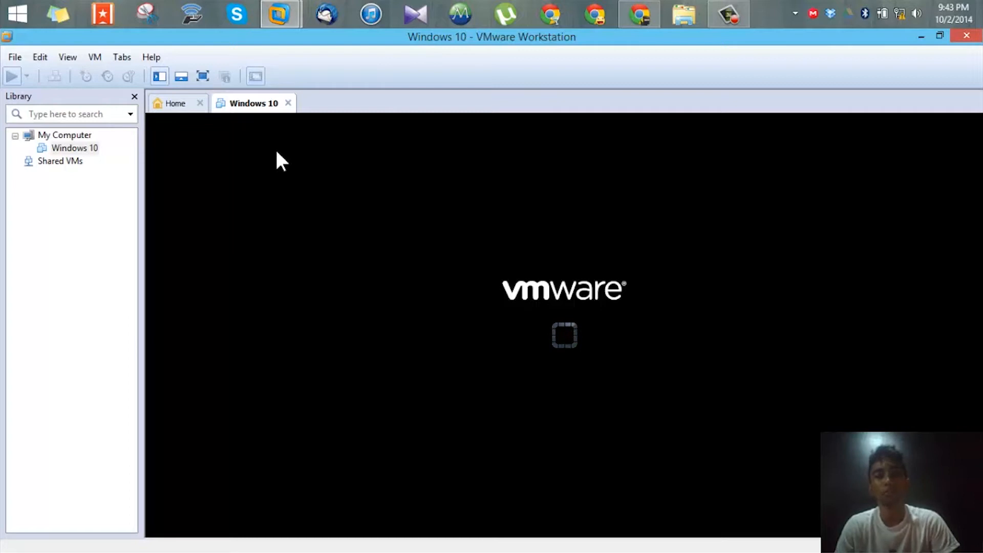
pyautogui.moveTo(576, 345)
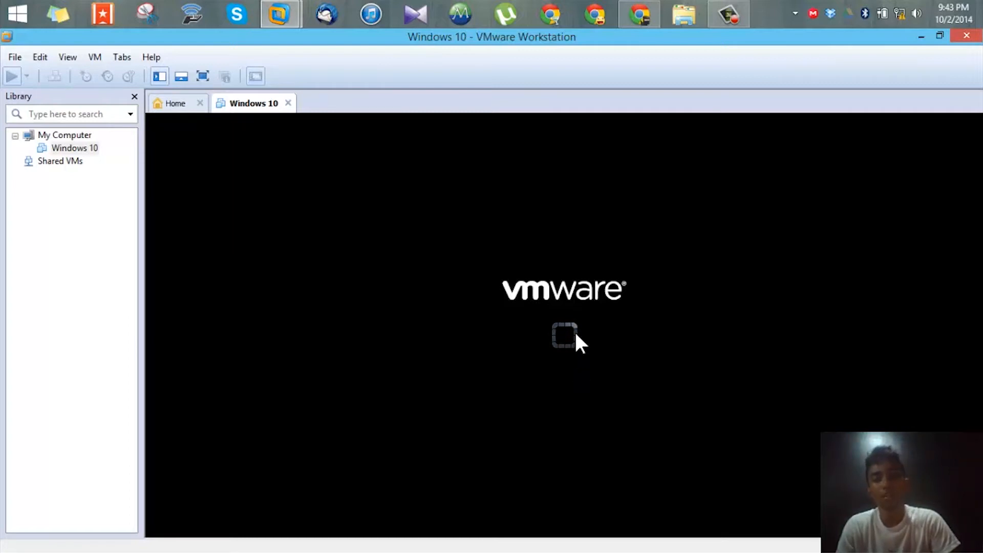
pyautogui.moveTo(733, 295)
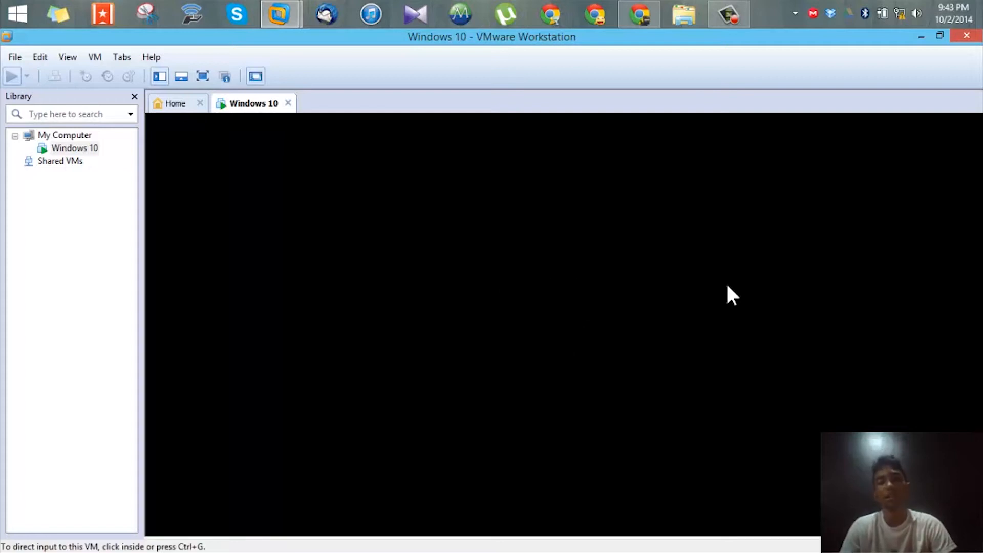
pyautogui.click(10, 76)
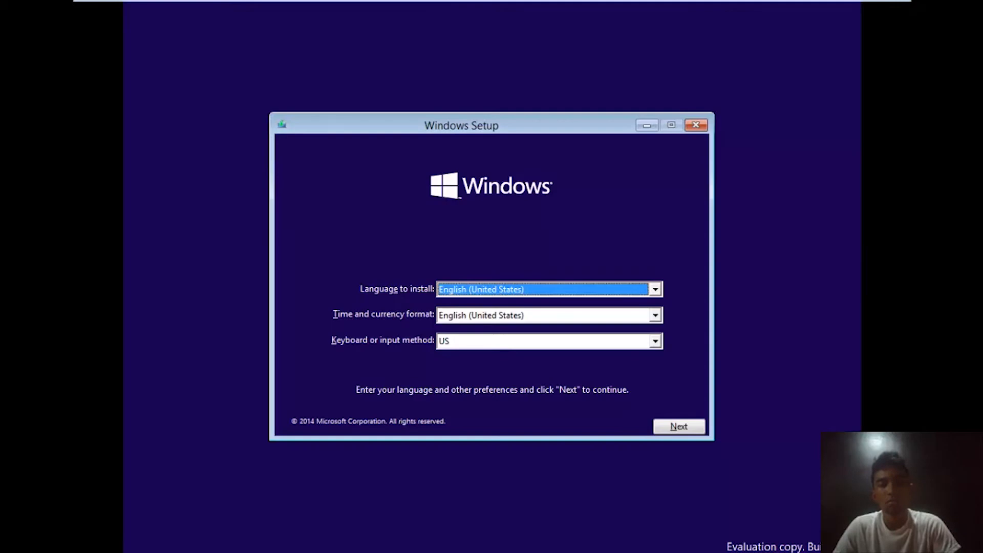
pyautogui.moveTo(594, 154)
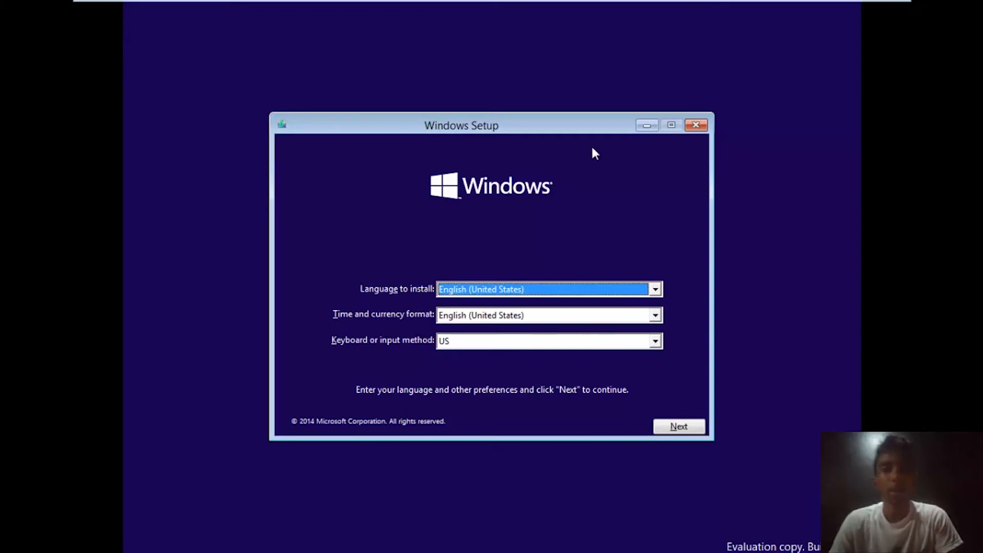
pyautogui.moveTo(551, 306)
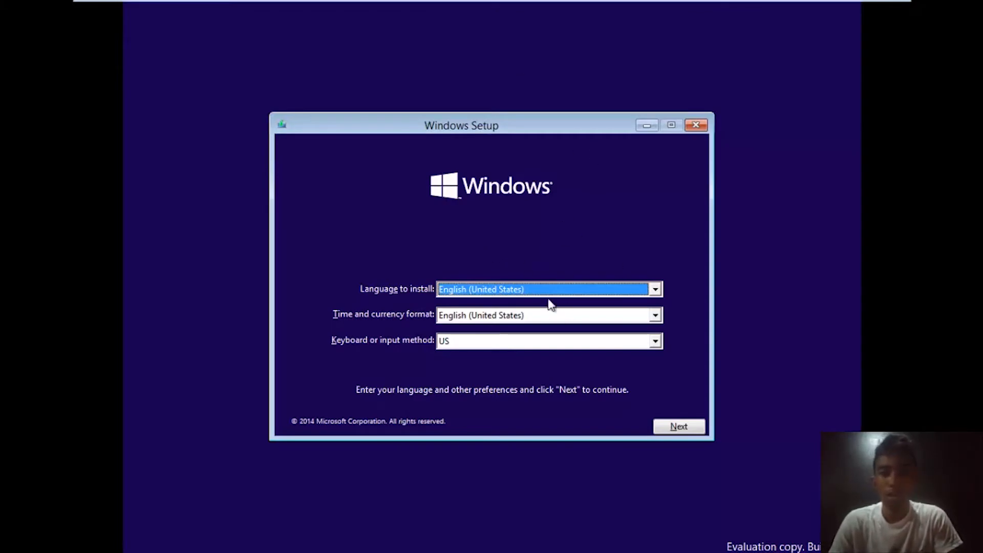
# Keep English (United States) language and US keyboard and choose Install now
pyautogui.click(678, 426)
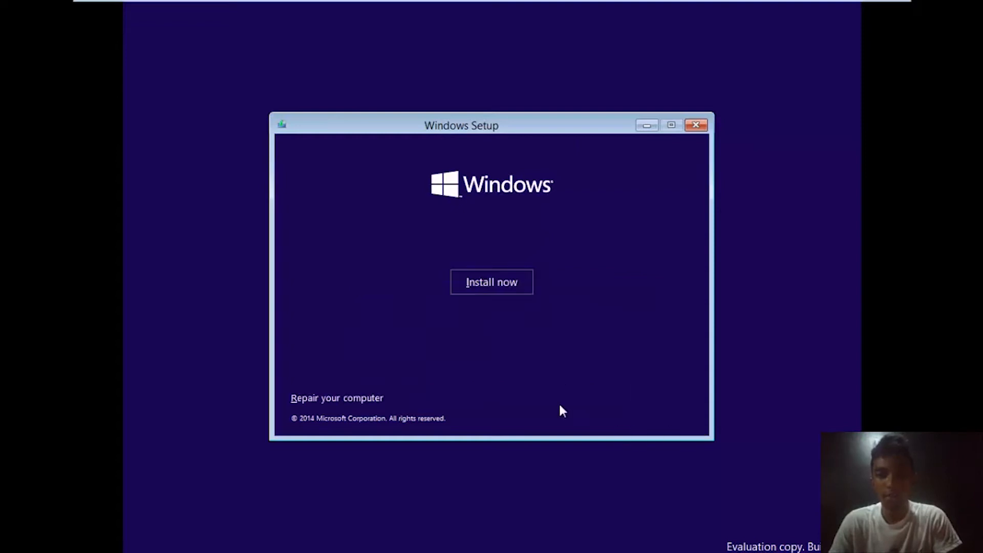
pyautogui.click(492, 281)
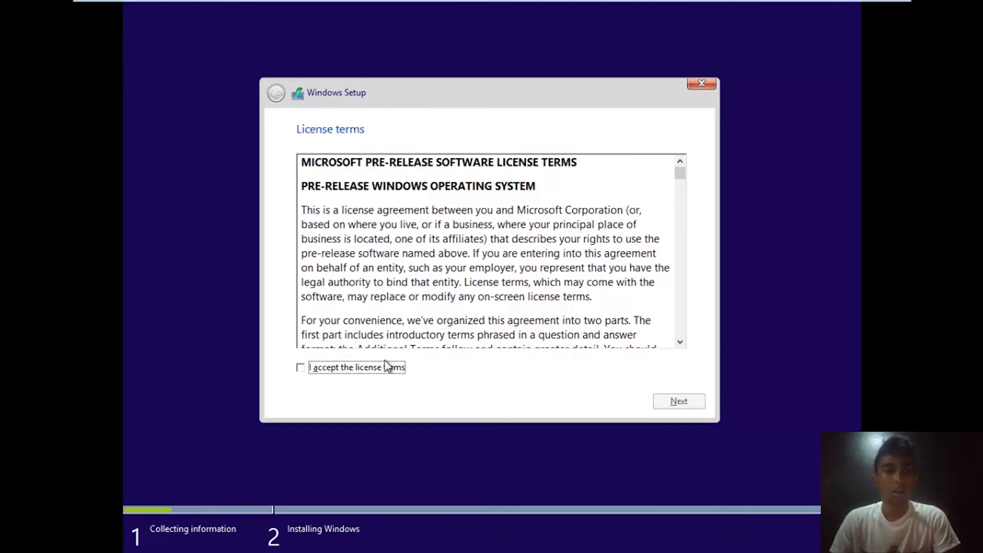
# Accept the license terms, choose Custom install, create a full-size partition on the unallocated 60 GB drive, and install onto Partition 2
pyautogui.click(300, 366)
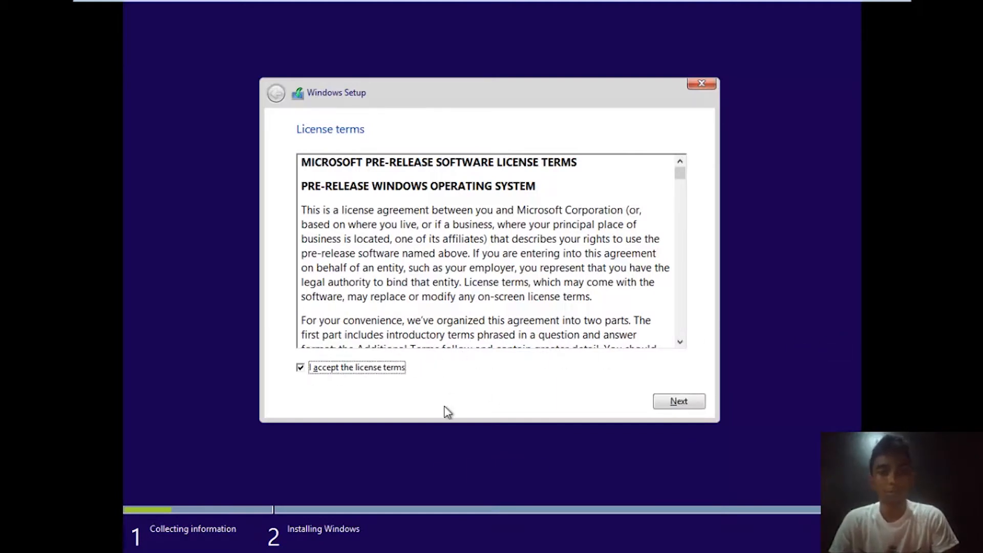
pyautogui.click(677, 400)
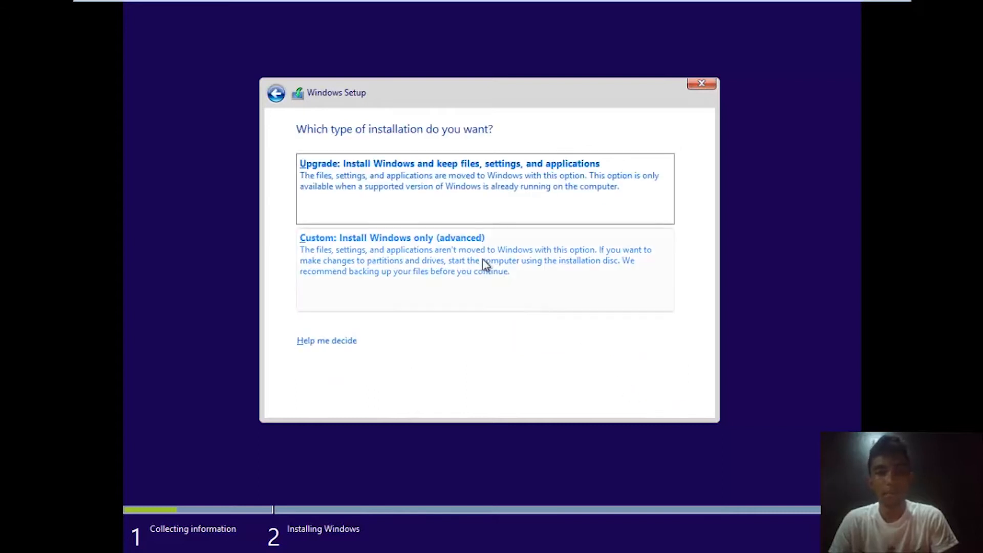
pyautogui.click(390, 237)
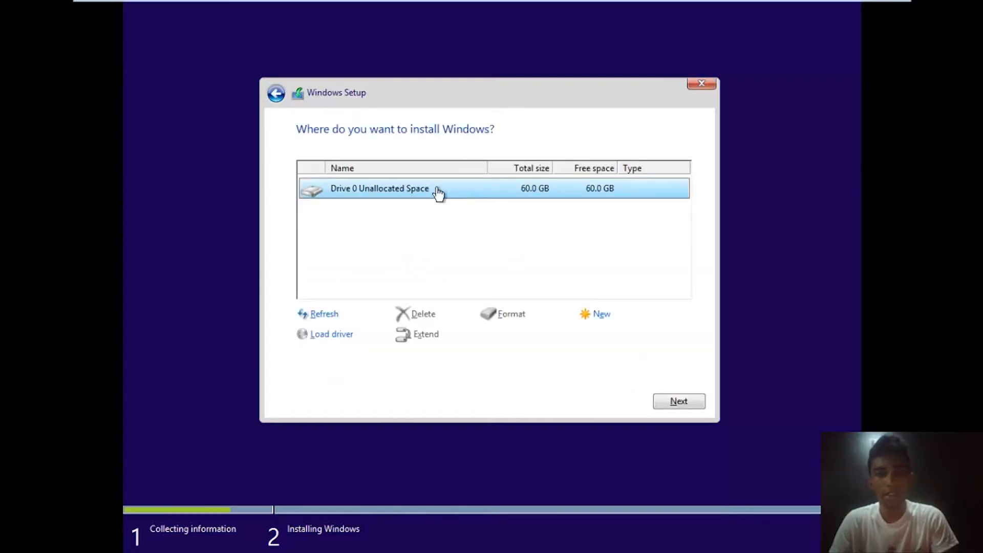
pyautogui.click(600, 313)
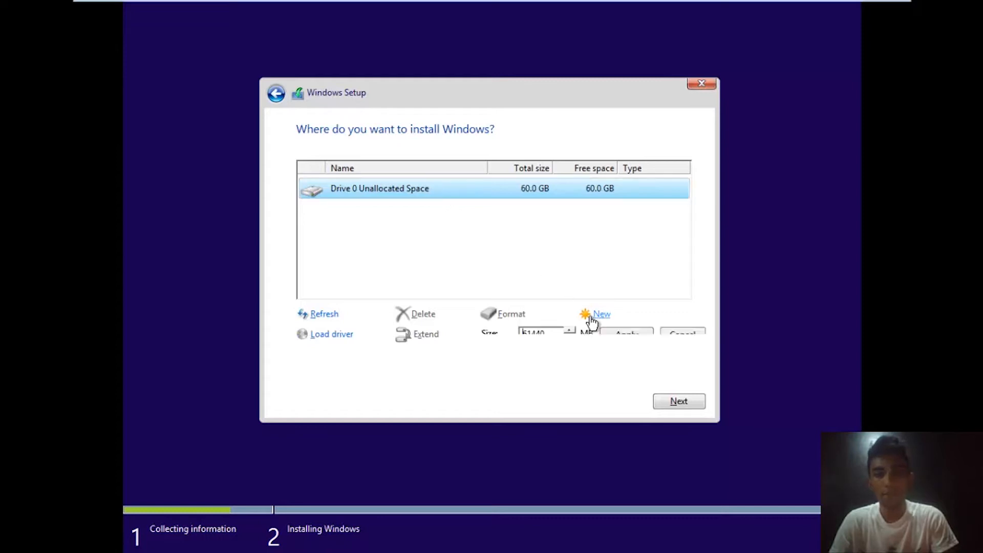
pyautogui.click(600, 313)
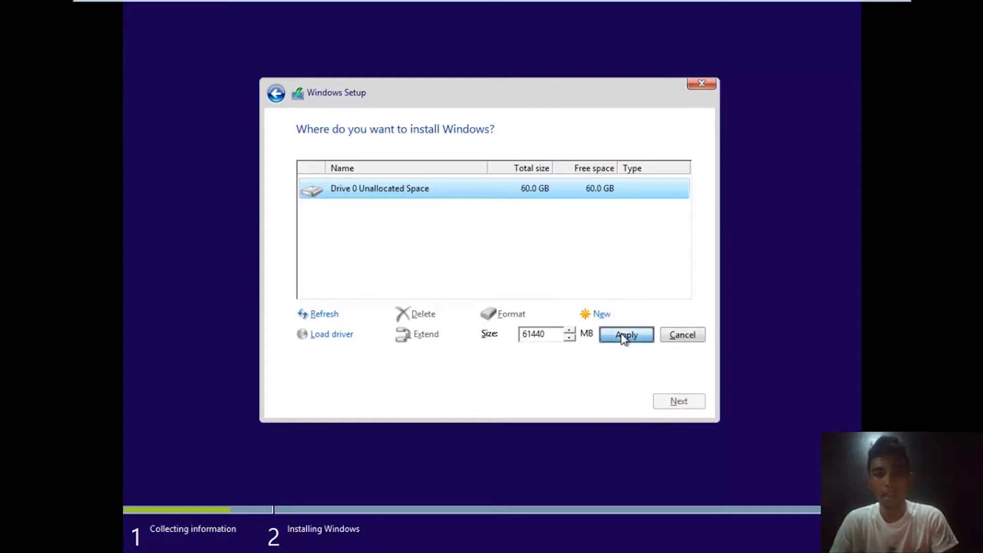
pyautogui.click(624, 333)
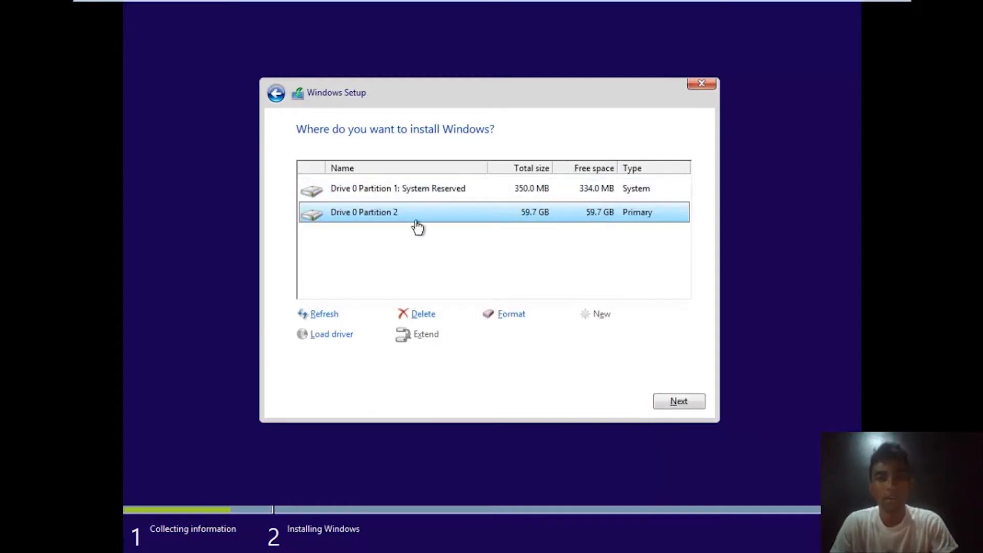
pyautogui.moveTo(707, 413)
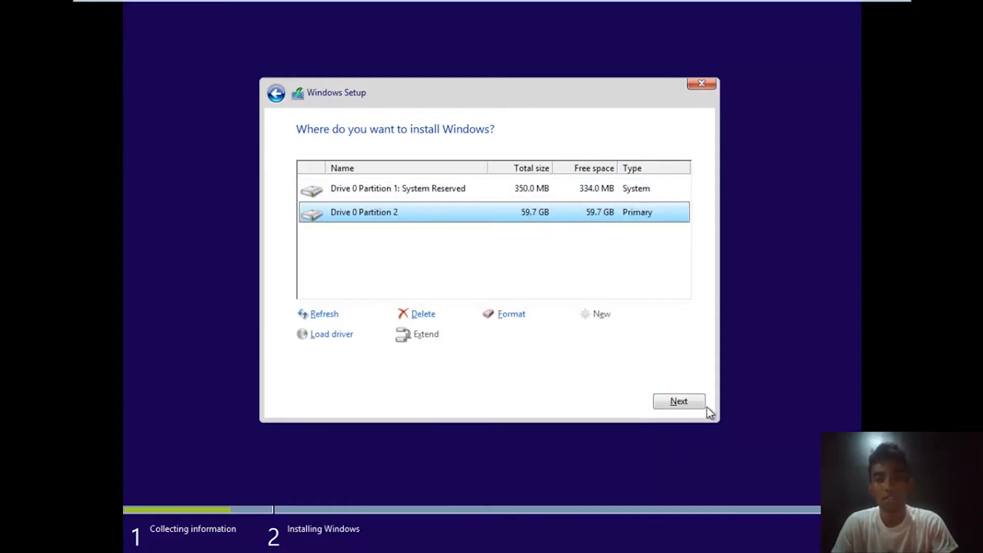
pyautogui.click(678, 402)
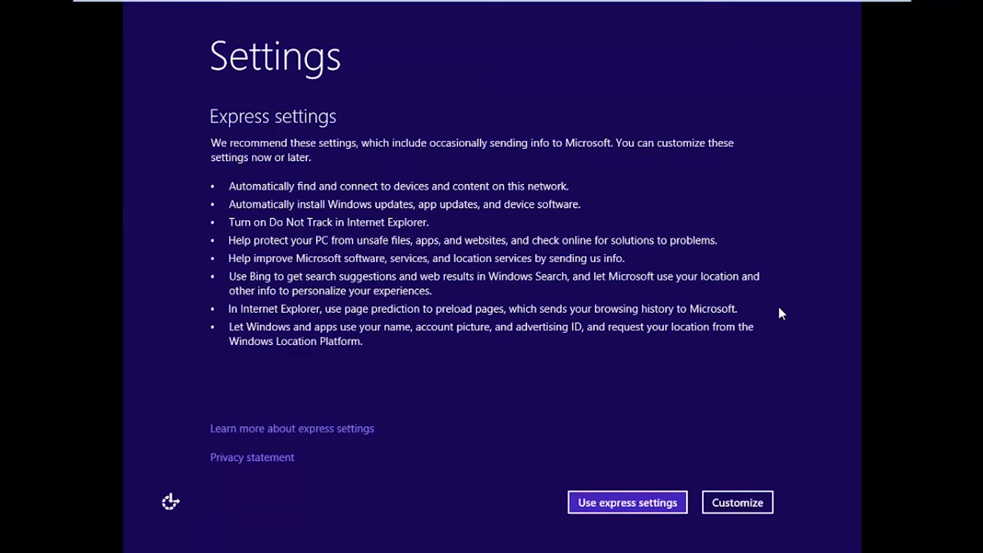
# Use express settings and choose to create a local account for the new Windows user
pyautogui.click(627, 501)
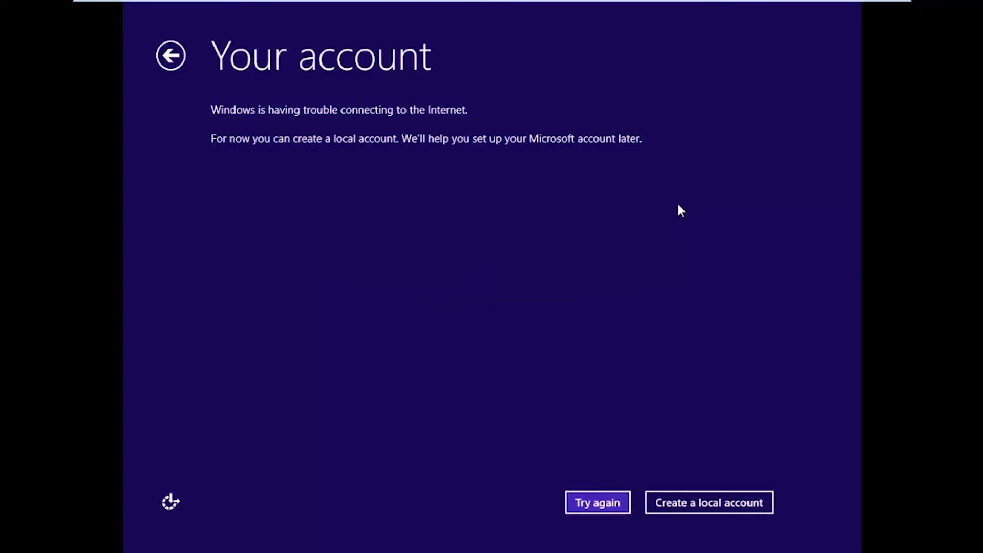
pyautogui.click(708, 501)
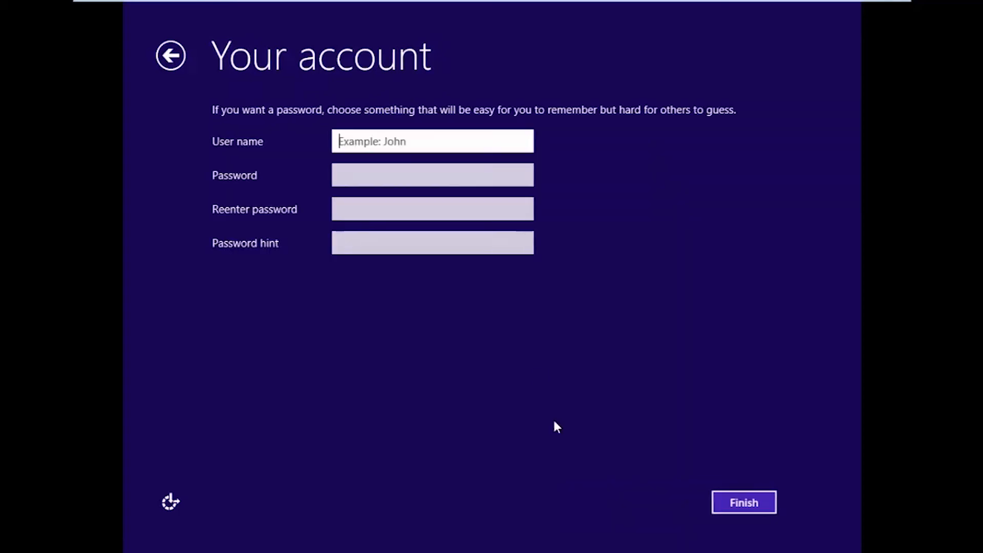
pyautogui.click(744, 502)
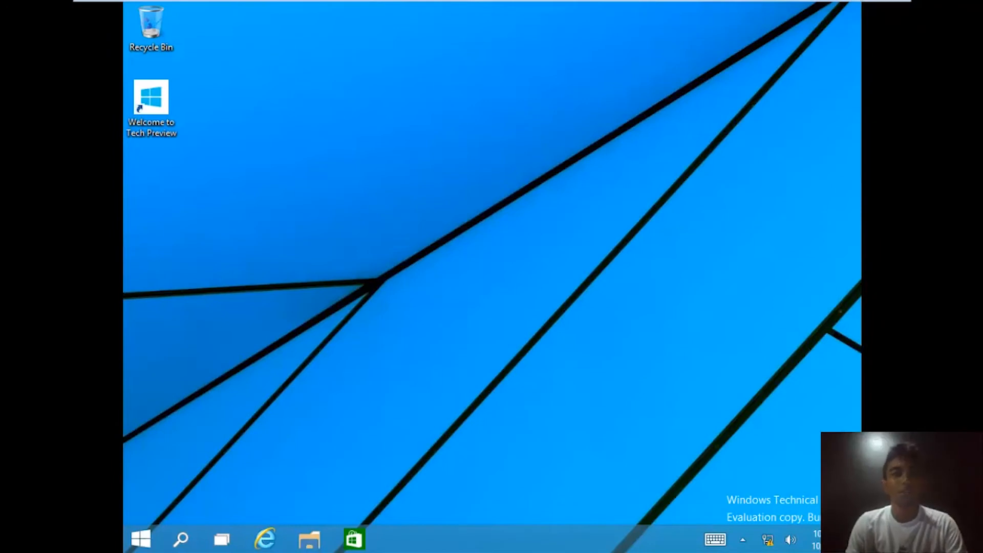
pyautogui.moveTo(469, 144)
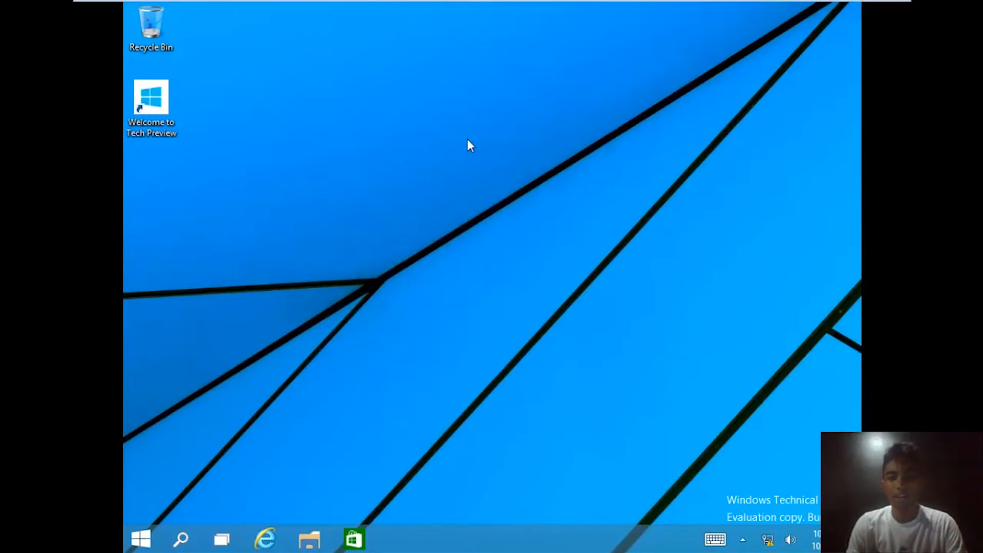
pyautogui.moveTo(344, 117)
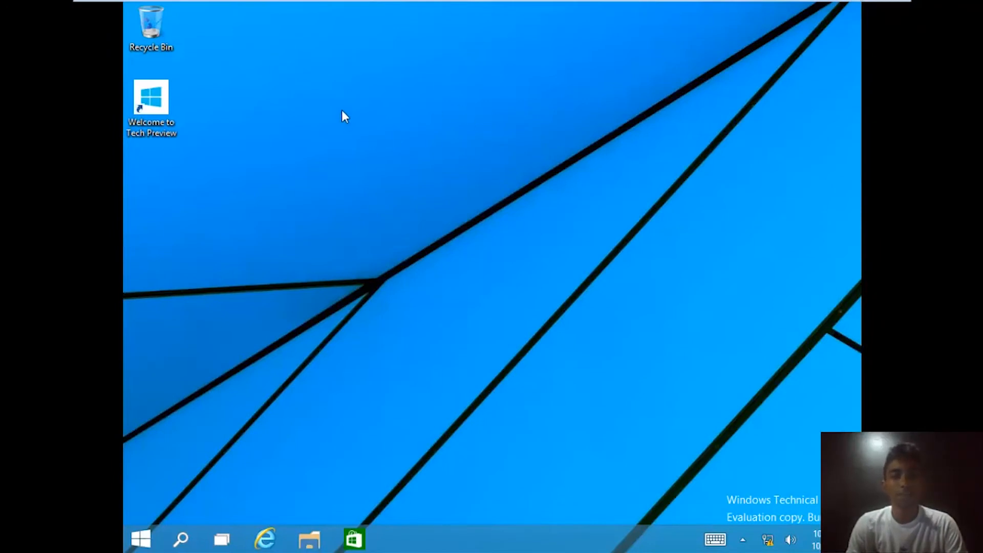
pyautogui.moveTo(318, 107)
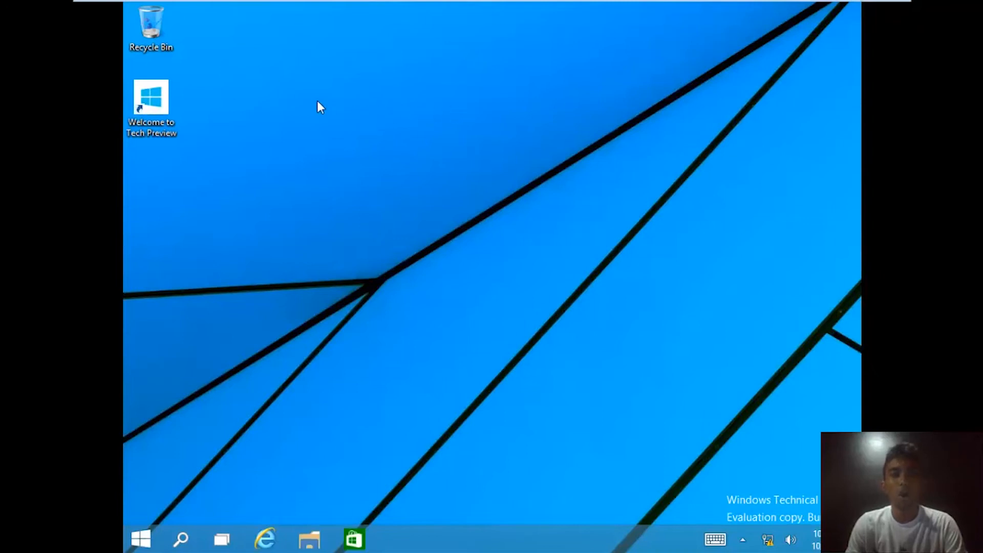
pyautogui.moveTo(513, 424)
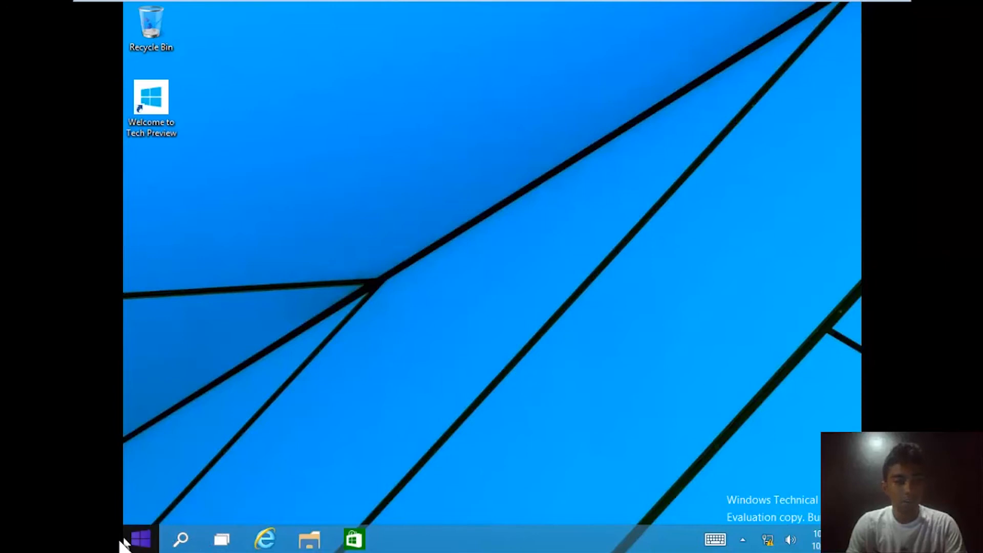
pyautogui.click(140, 537)
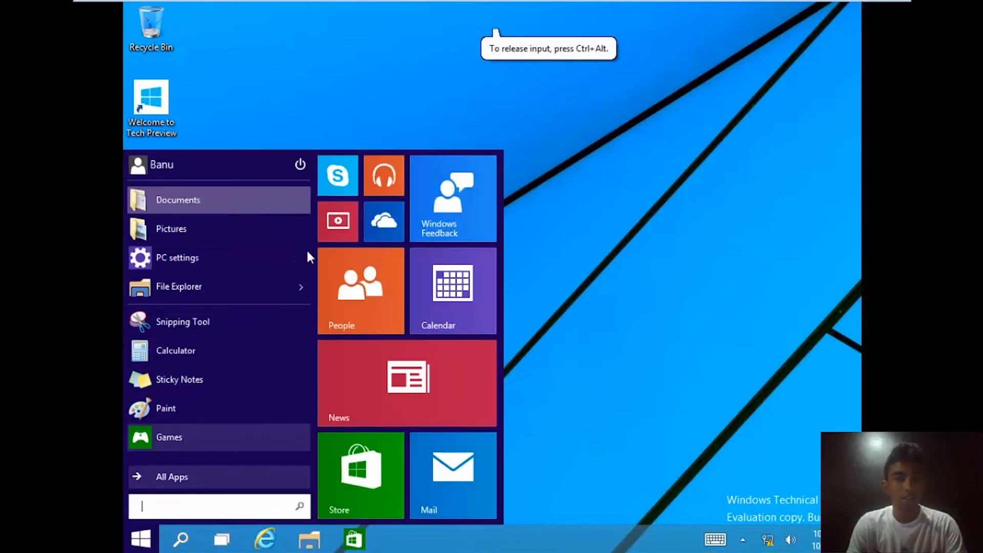
pyautogui.moveTo(445, 148)
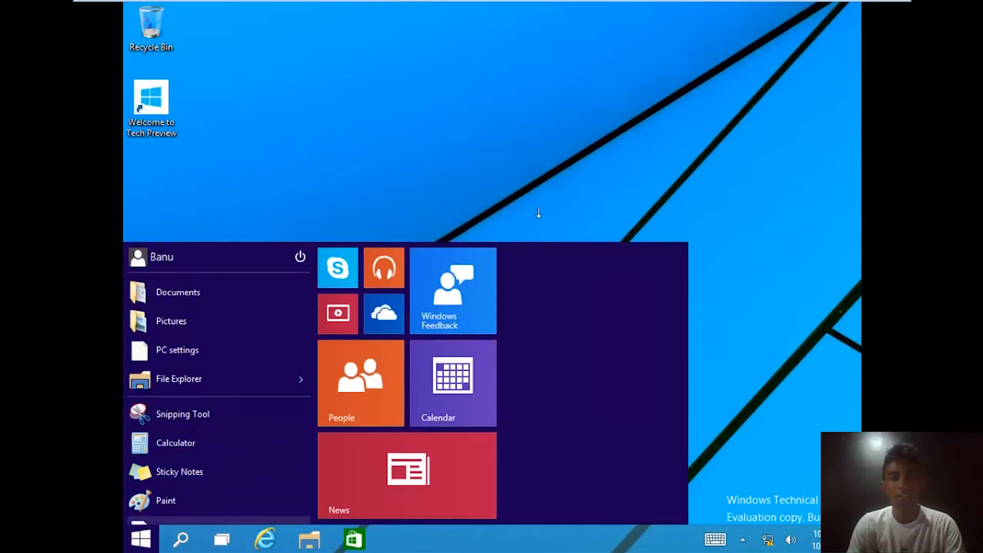
pyautogui.click(141, 538)
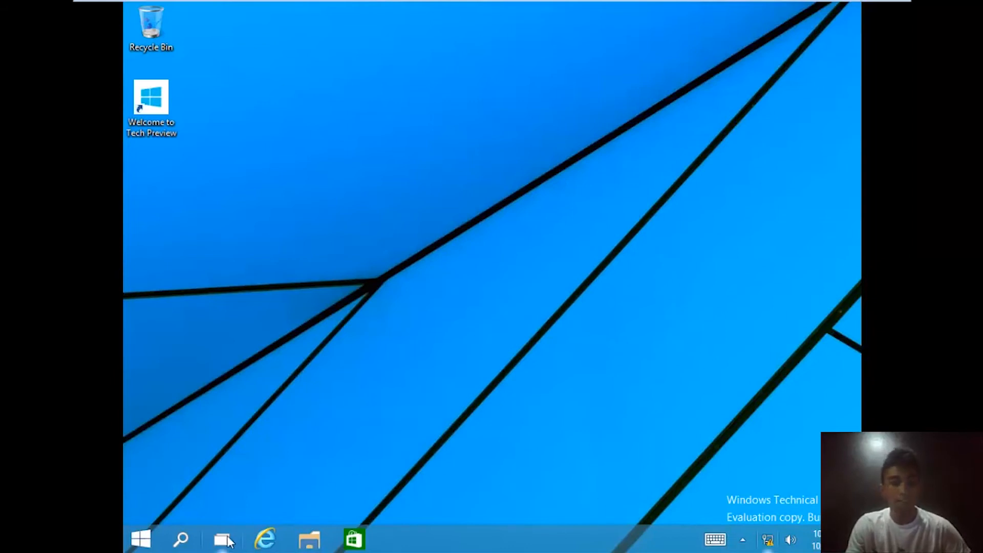
pyautogui.click(221, 539)
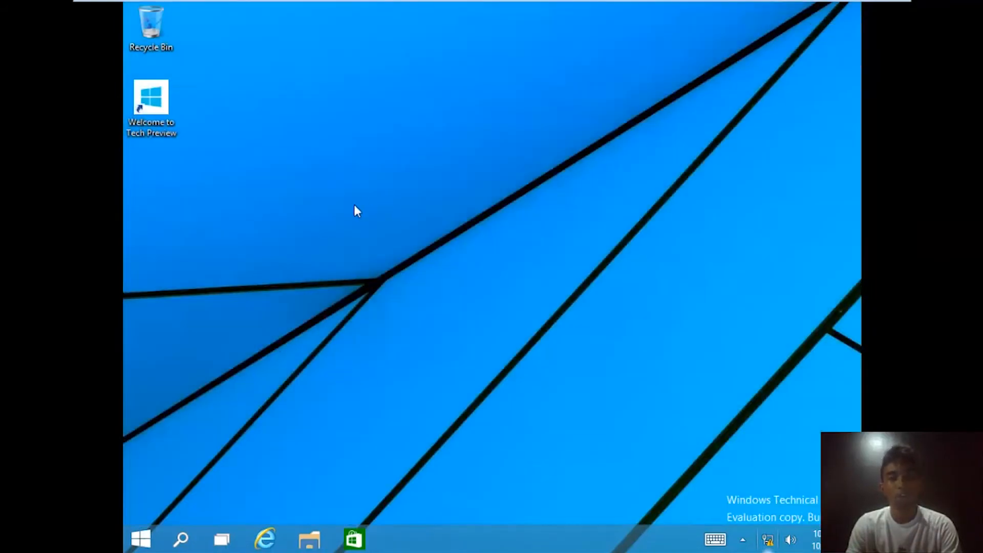
pyautogui.moveTo(492, 233)
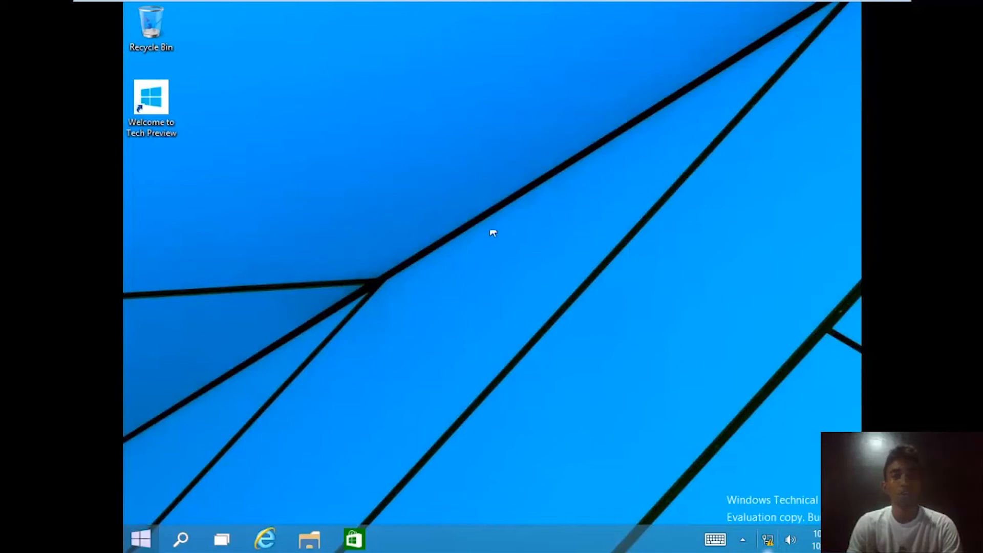
pyautogui.moveTo(492, 222)
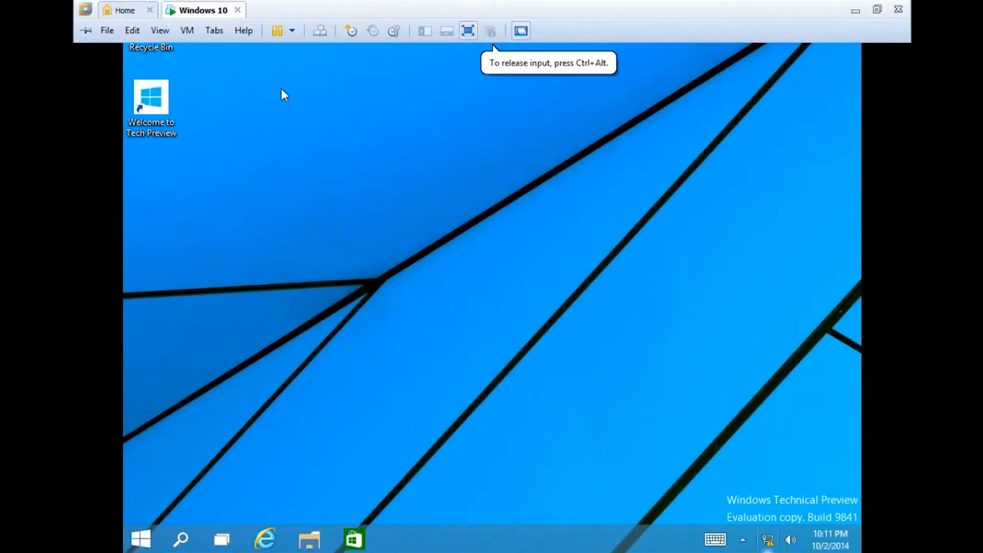
# Start Install VMware Tools from the VM menu, dismiss the update server error, and run setup from the DVD Drive notification
pyautogui.click(186, 30)
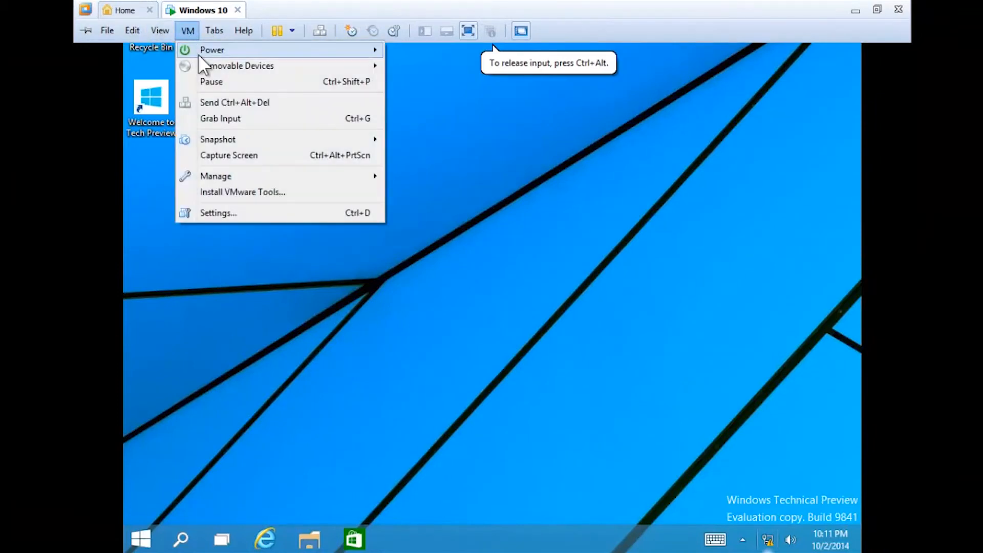
pyautogui.moveTo(326, 163)
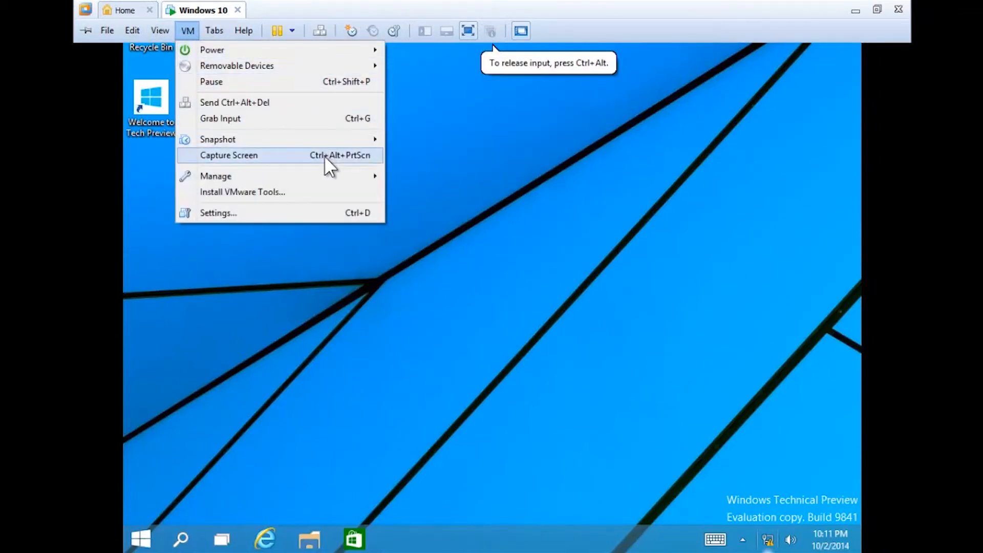
pyautogui.click(410, 278)
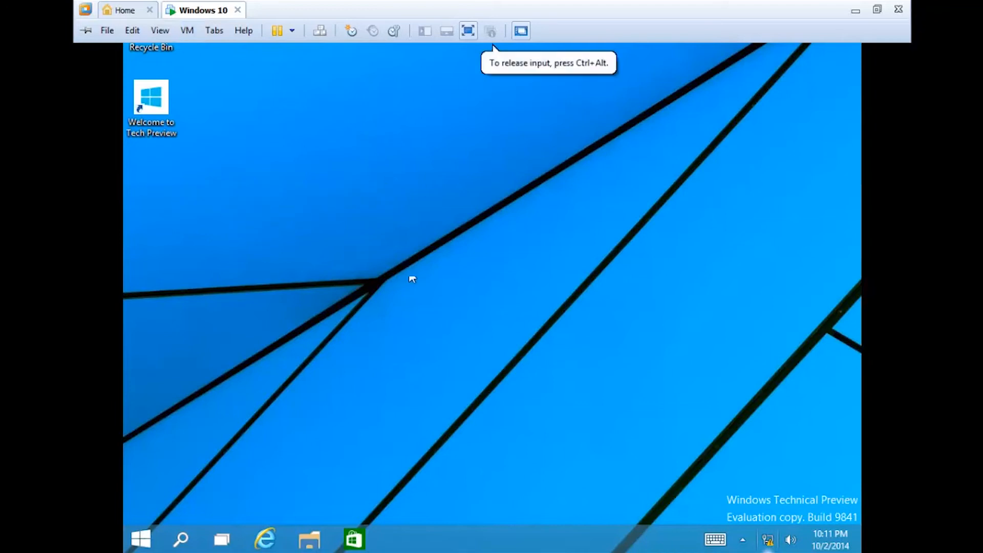
pyautogui.click(467, 30)
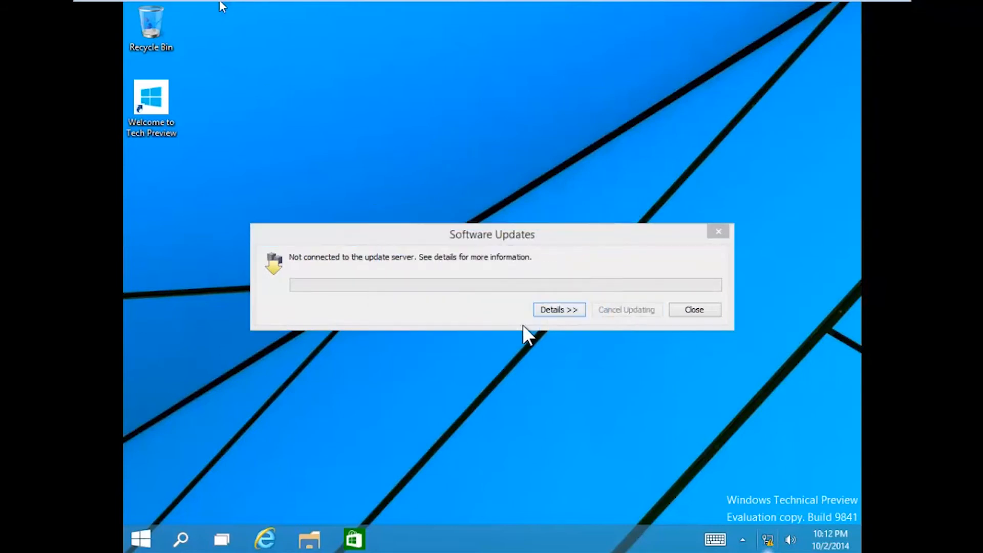
pyautogui.moveTo(514, 316)
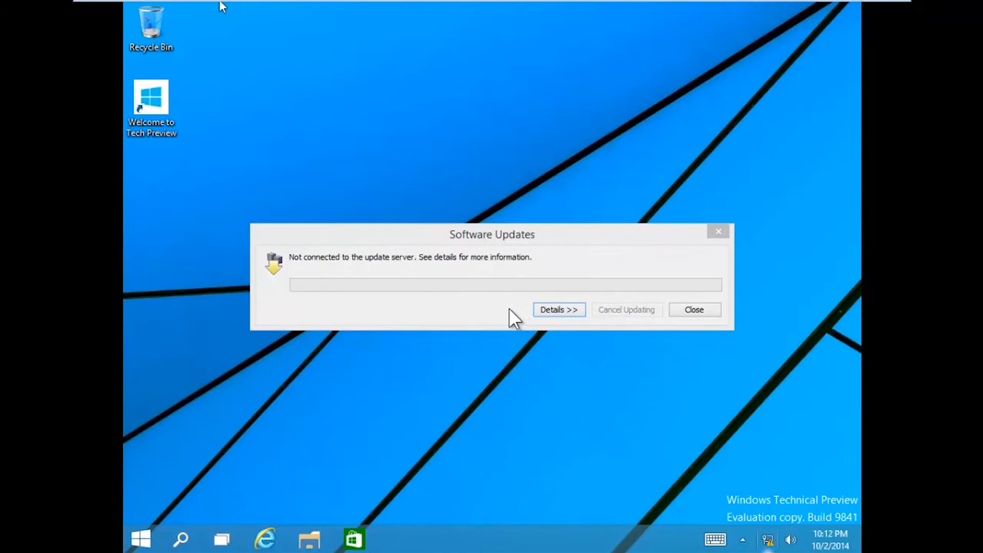
pyautogui.moveTo(673, 323)
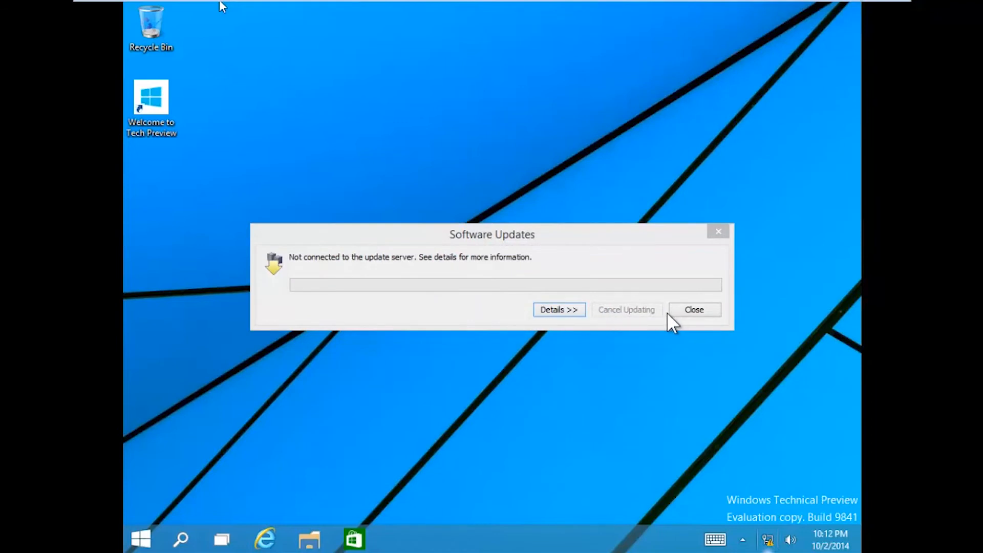
pyautogui.click(693, 309)
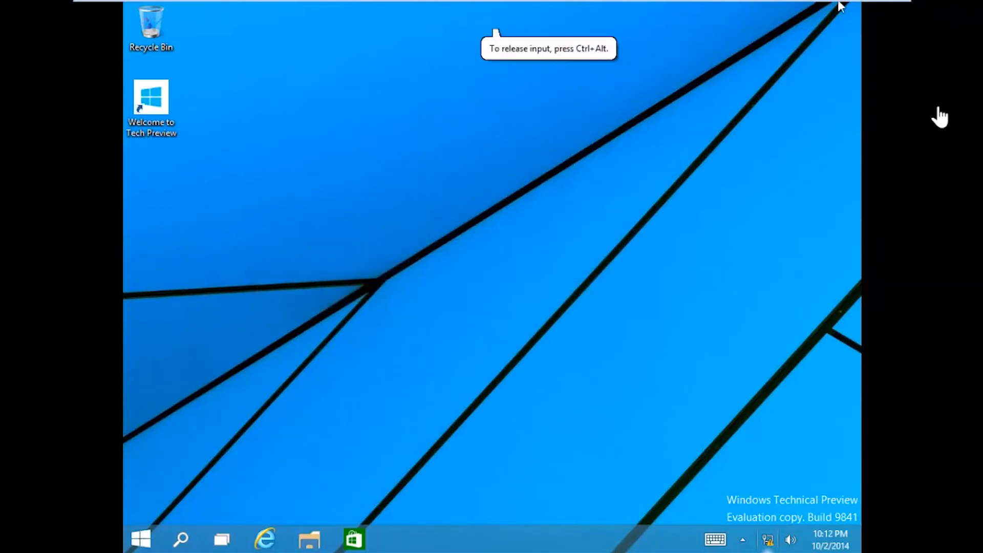
pyautogui.moveTo(850, 485)
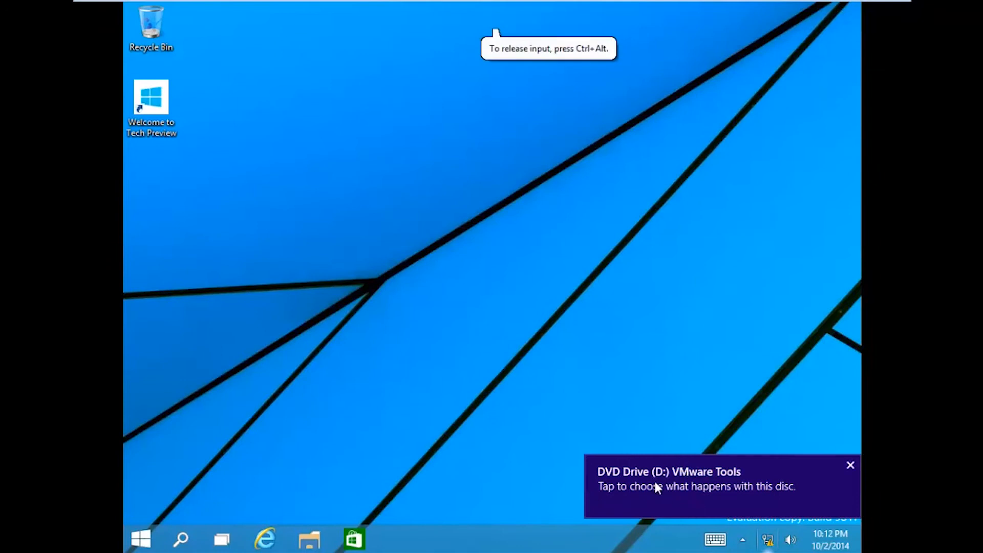
pyautogui.click(696, 485)
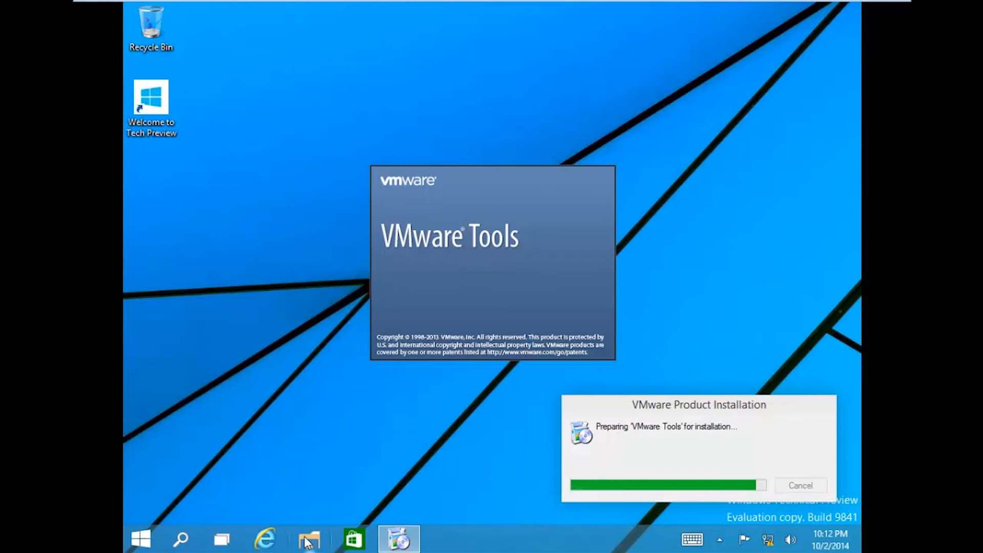
# Finish the VMware Tools Setup wizard and restart the Windows 10 guest now
pyautogui.click(306, 539)
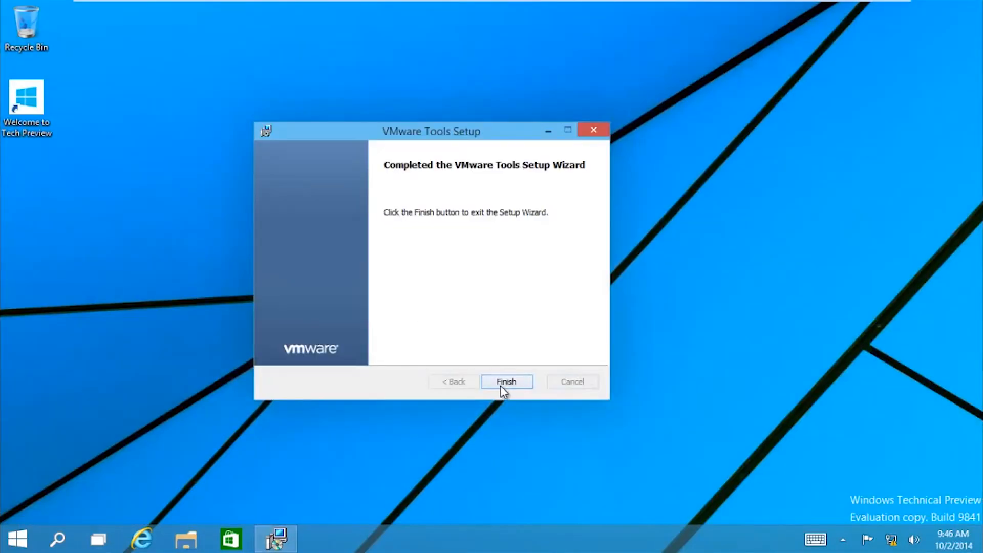
pyautogui.click(506, 381)
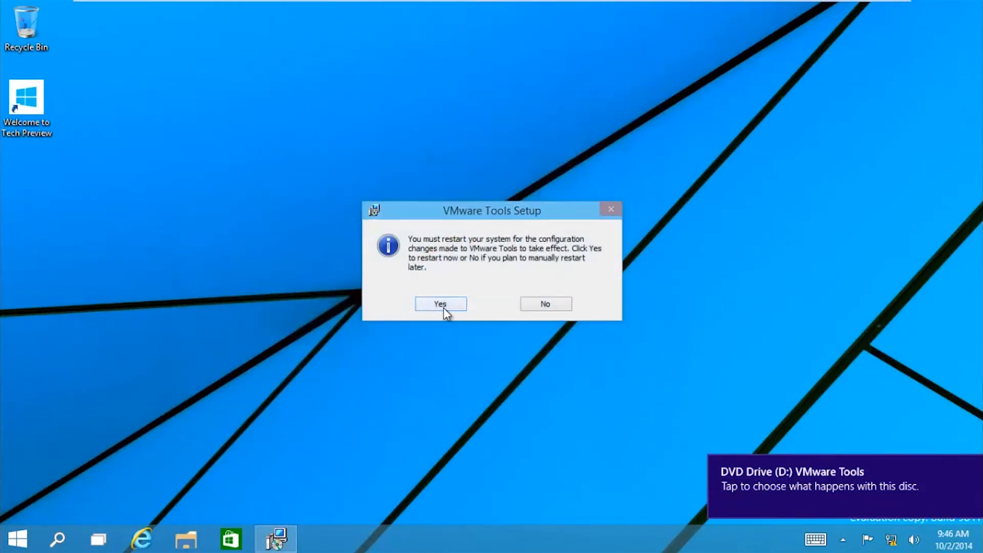
pyautogui.click(439, 303)
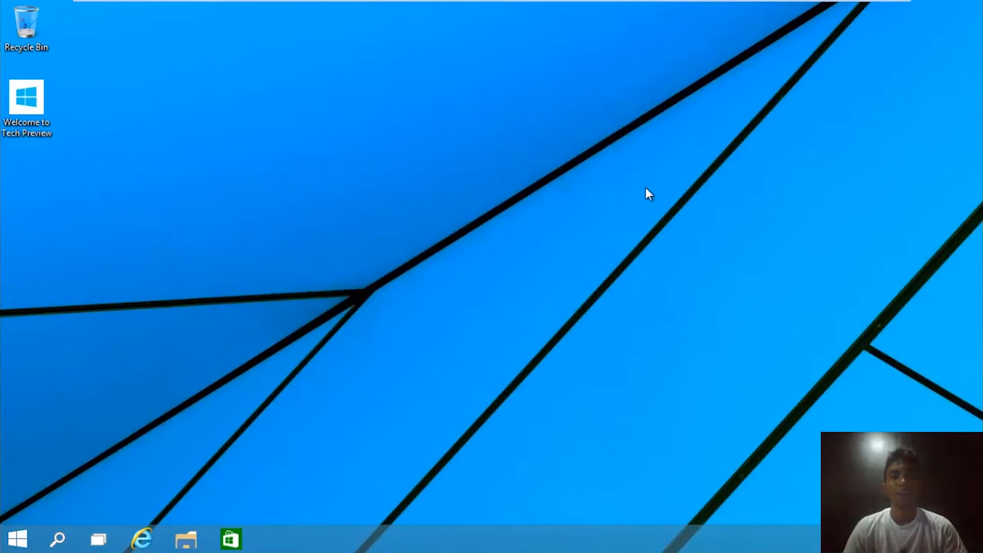
pyautogui.moveTo(280, 37)
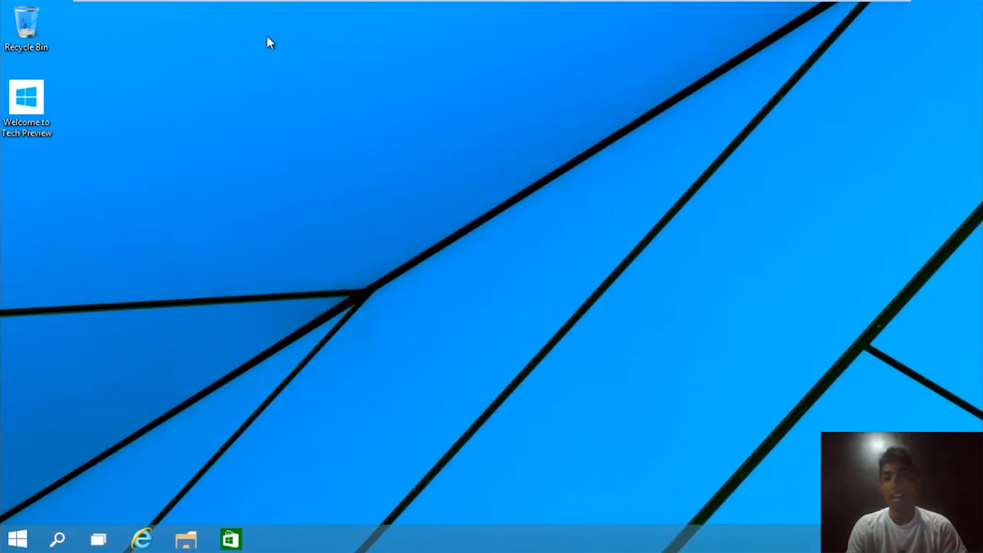
pyautogui.moveTo(969, 27)
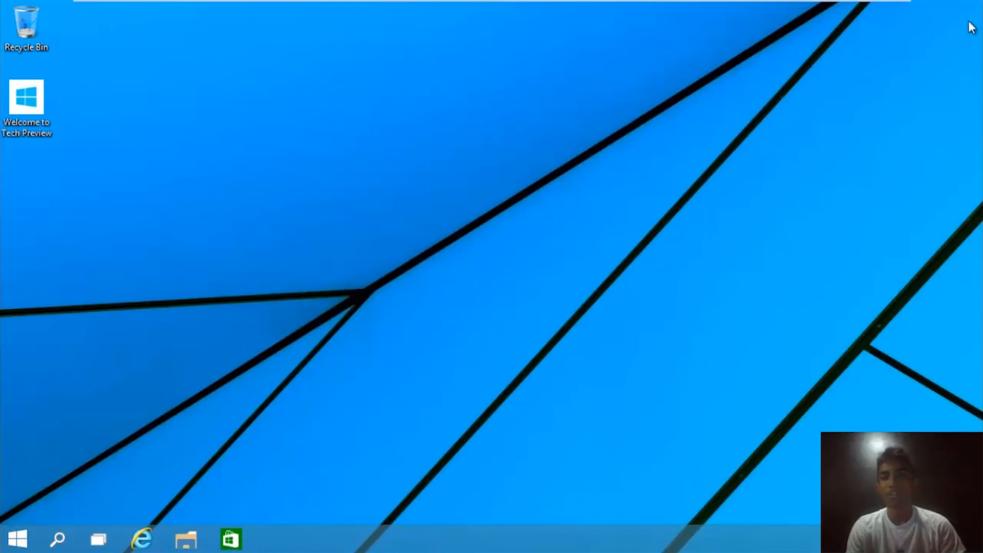
pyautogui.moveTo(7, 542)
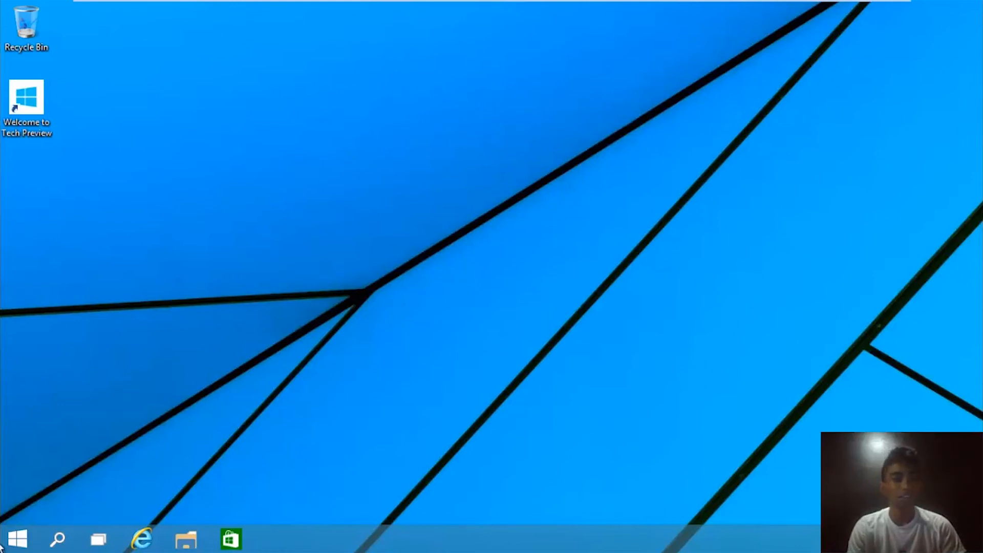
pyautogui.moveTo(343, 395)
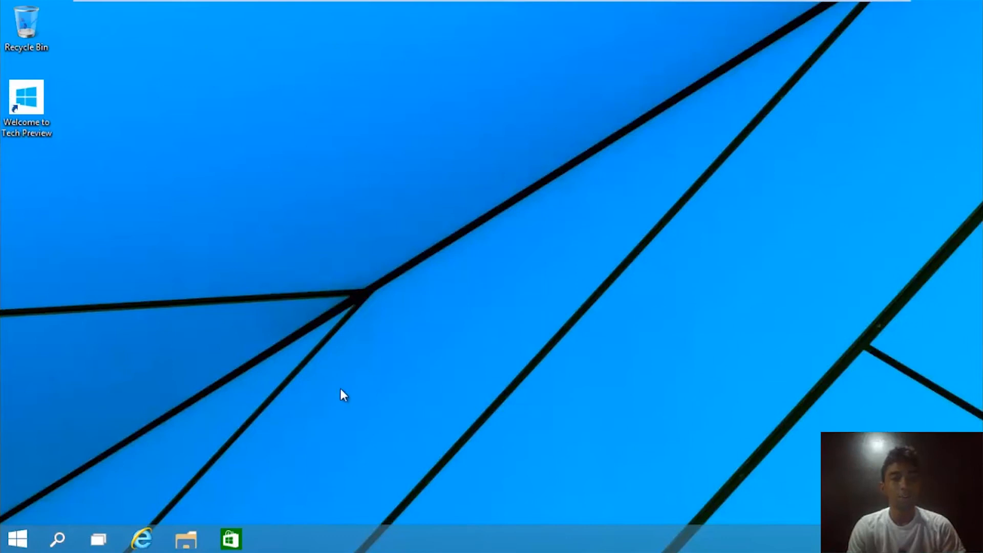
pyautogui.click(18, 537)
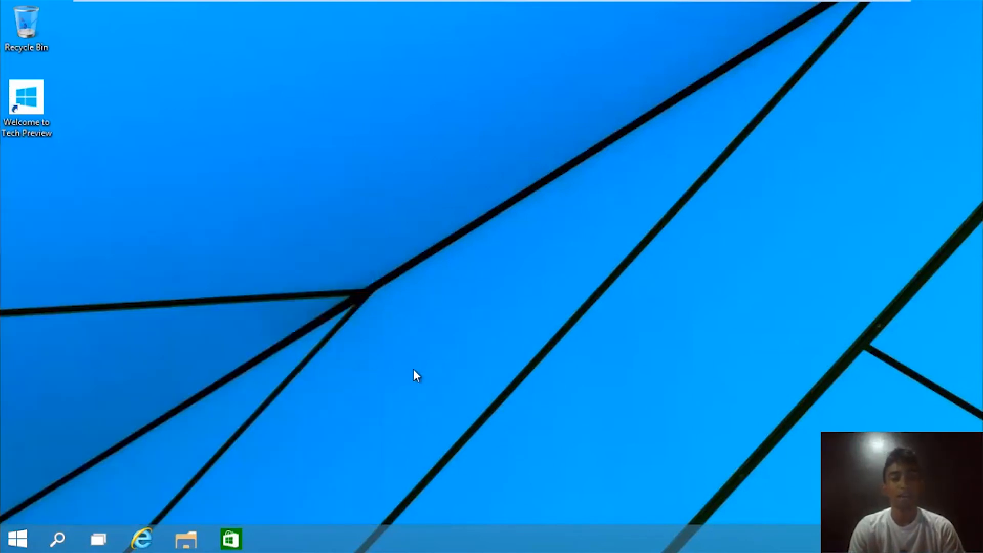
pyautogui.moveTo(389, 279)
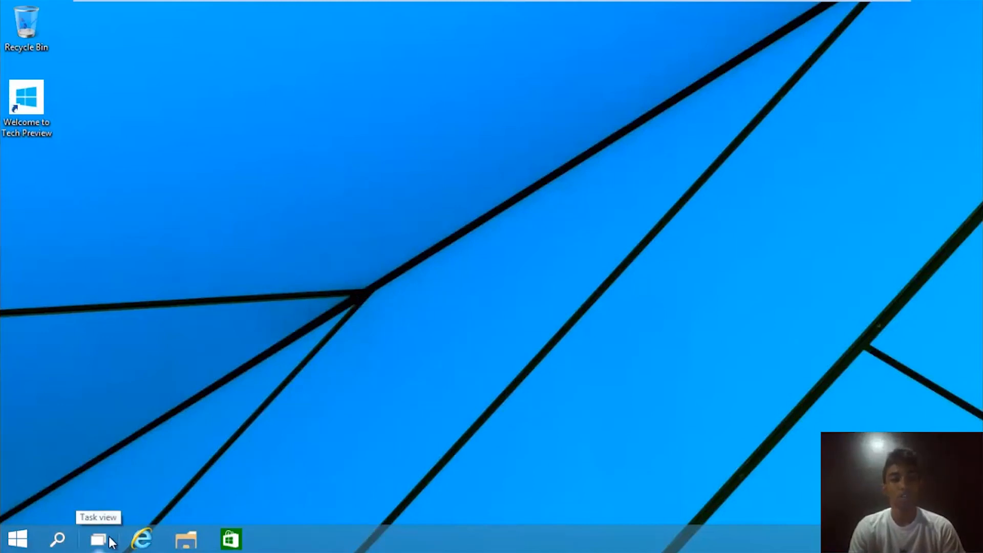
pyautogui.click(97, 540)
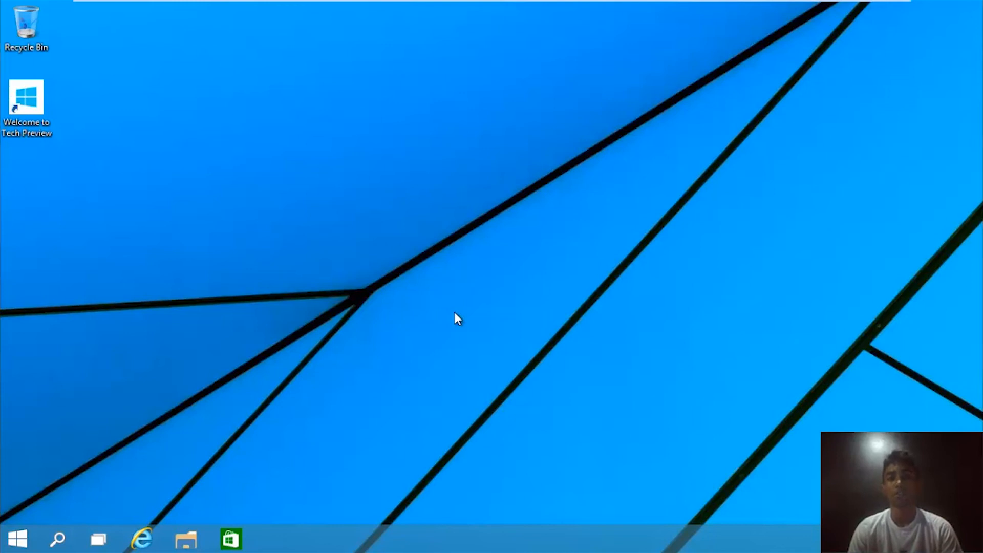
pyautogui.moveTo(84, 552)
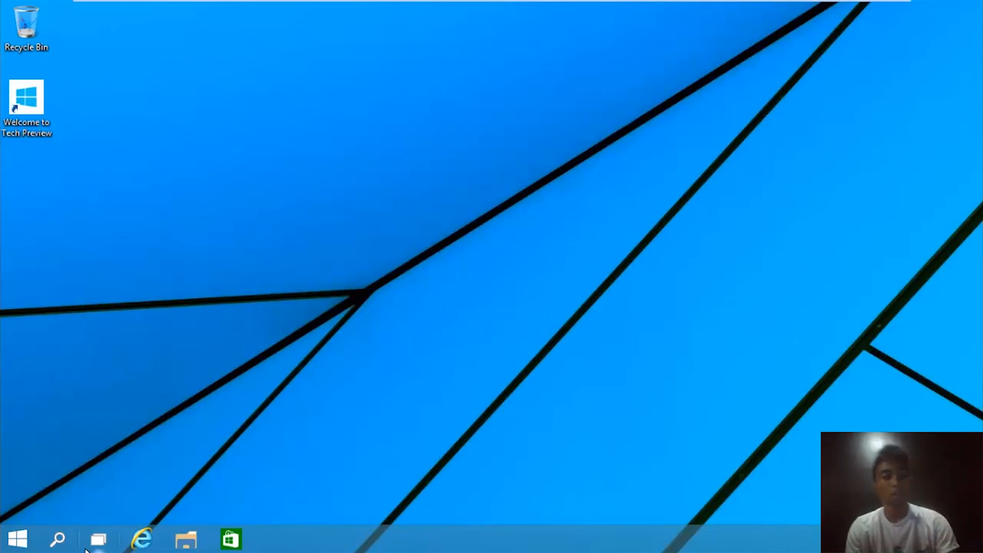
pyautogui.click(97, 538)
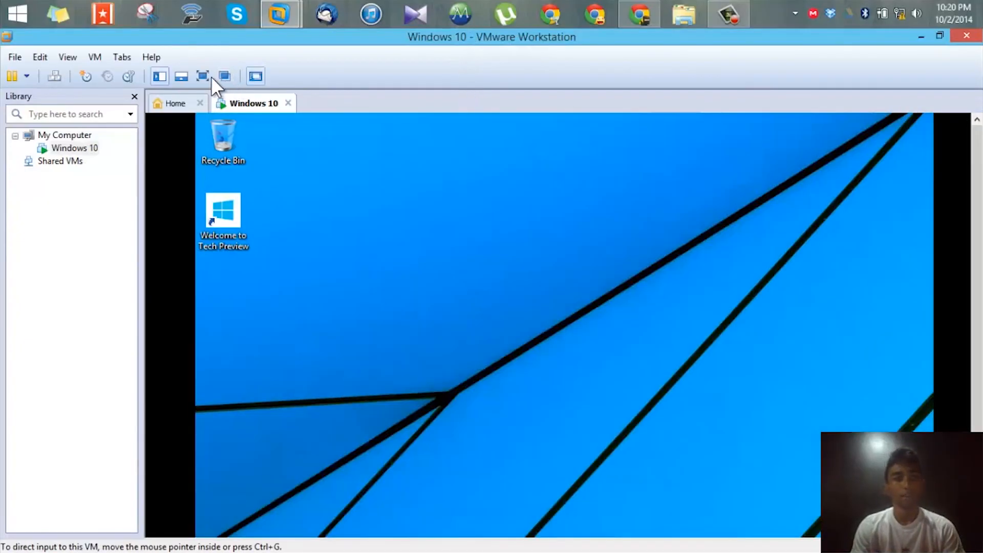
pyautogui.moveTo(202, 76)
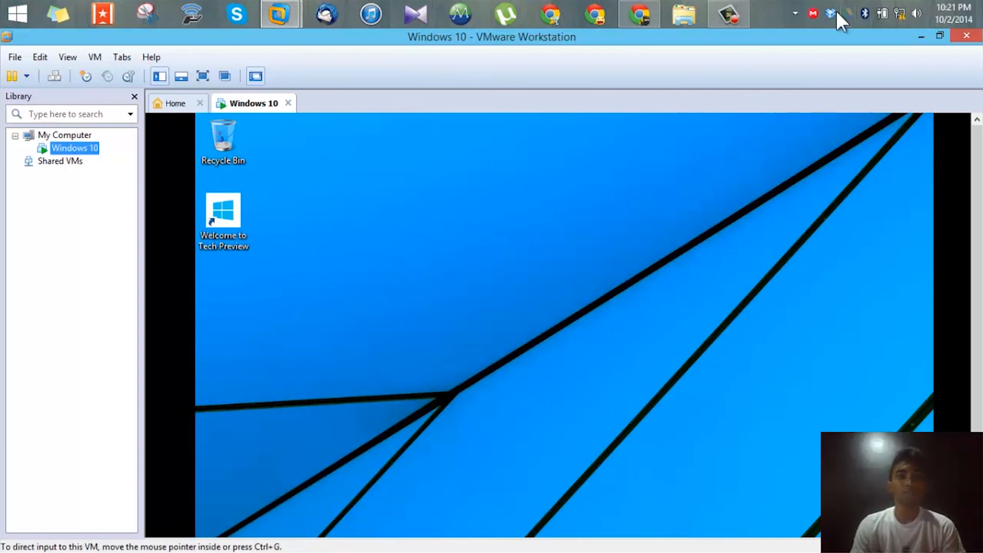
pyautogui.moveTo(337, 122)
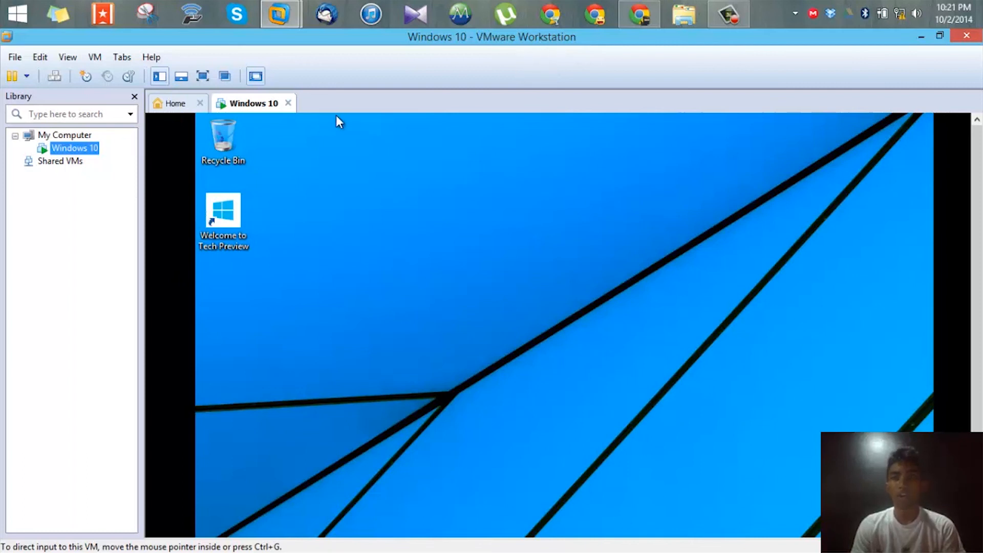
# Close the Windows 10 VM tab and choose Suspend in the still-powered-on prompt
pyautogui.click(288, 103)
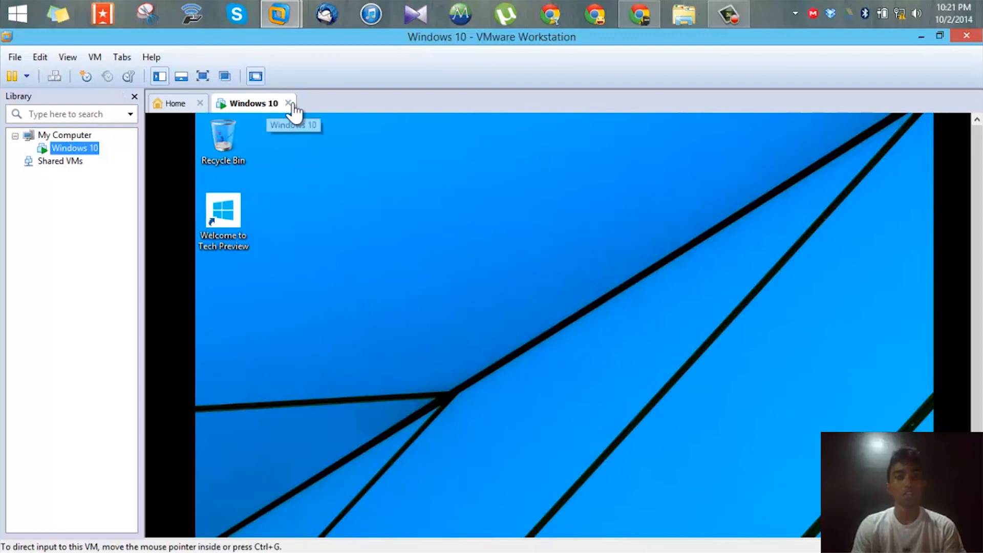
pyautogui.click(287, 103)
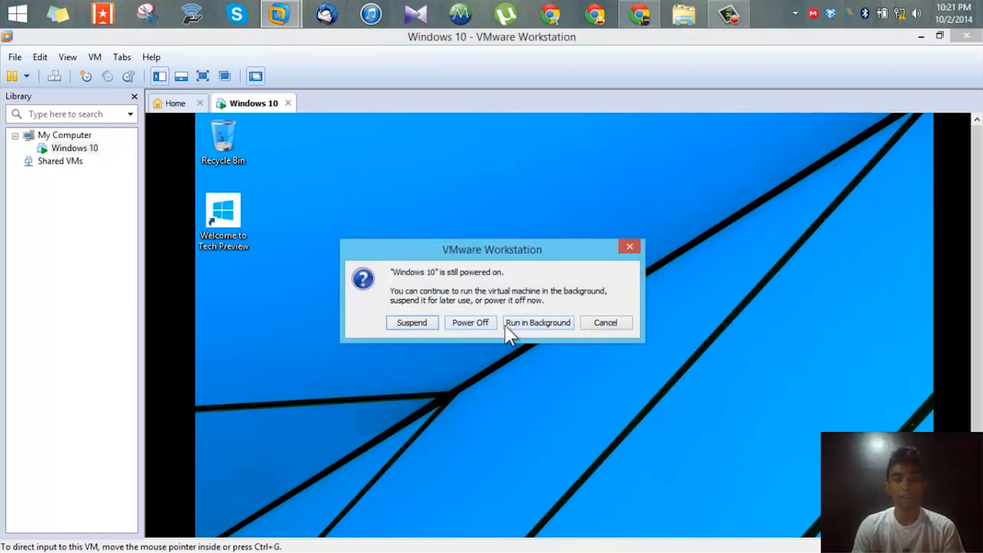
pyautogui.click(537, 322)
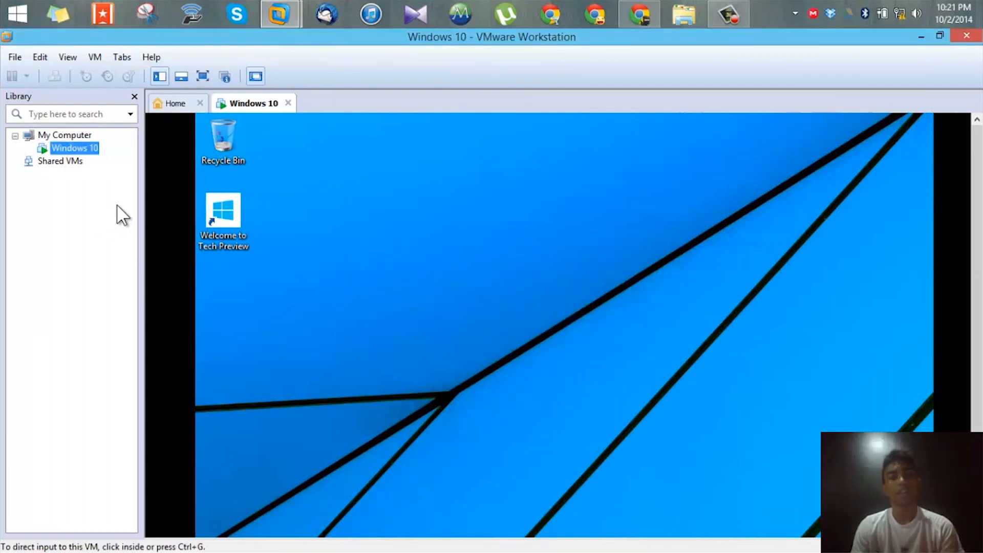